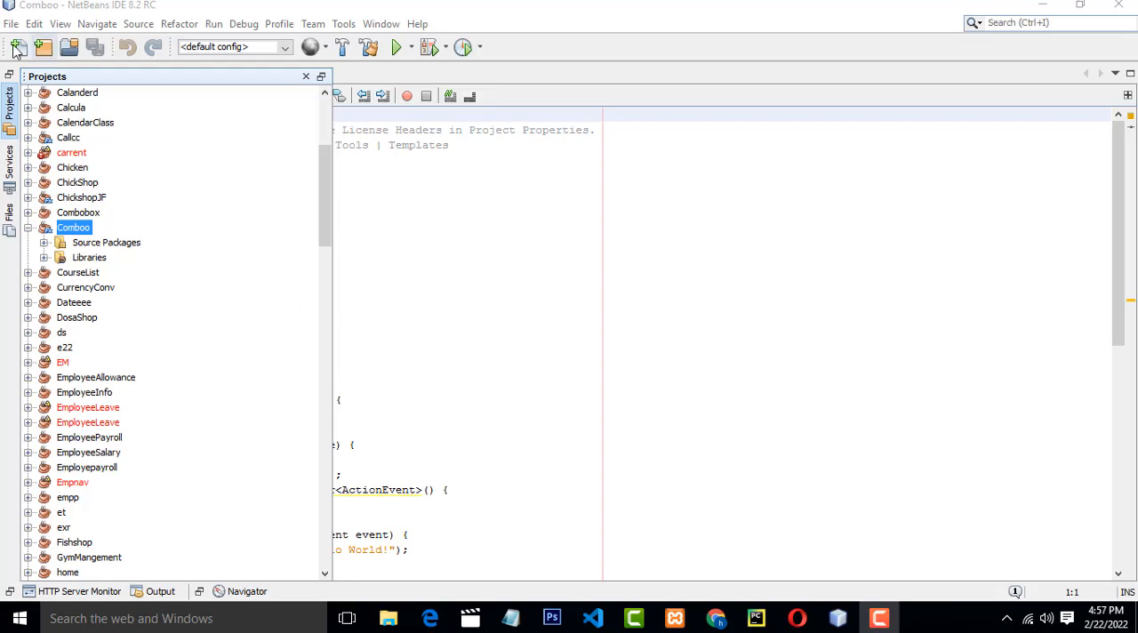
# Start a new project of type JavaFX FXML Application
pyautogui.click(10, 25)
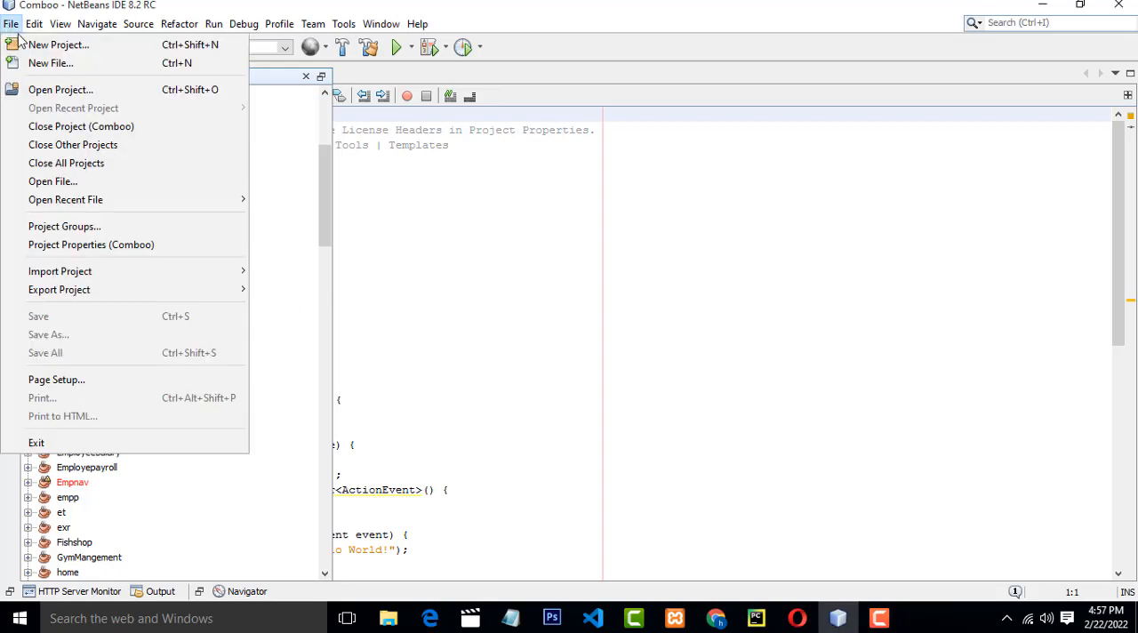
pyautogui.click(58, 45)
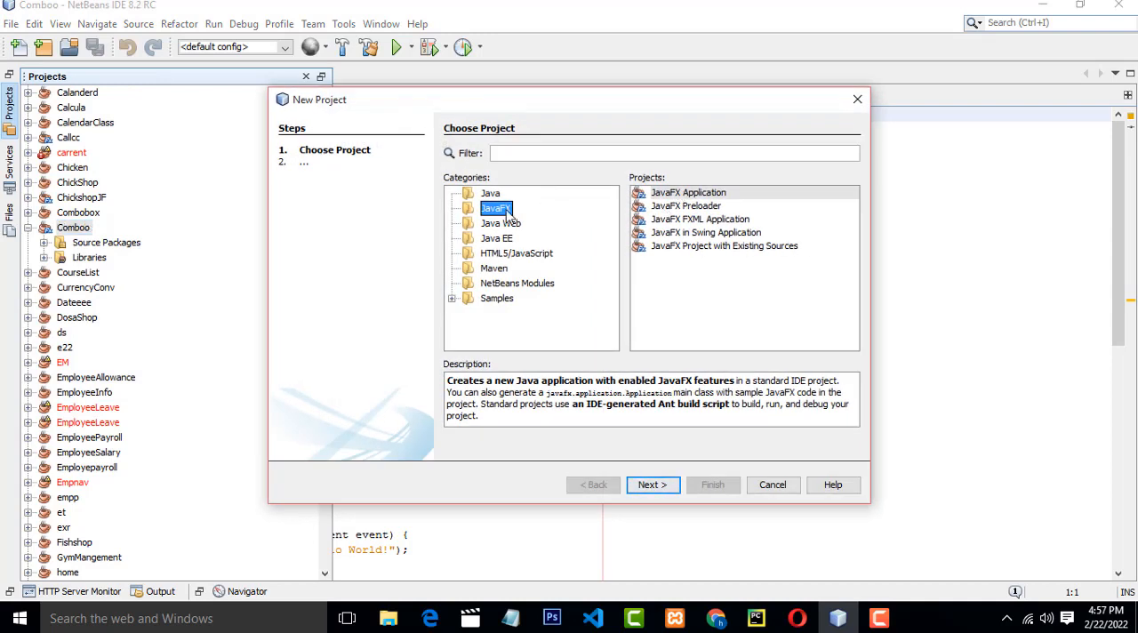
pyautogui.click(701, 219)
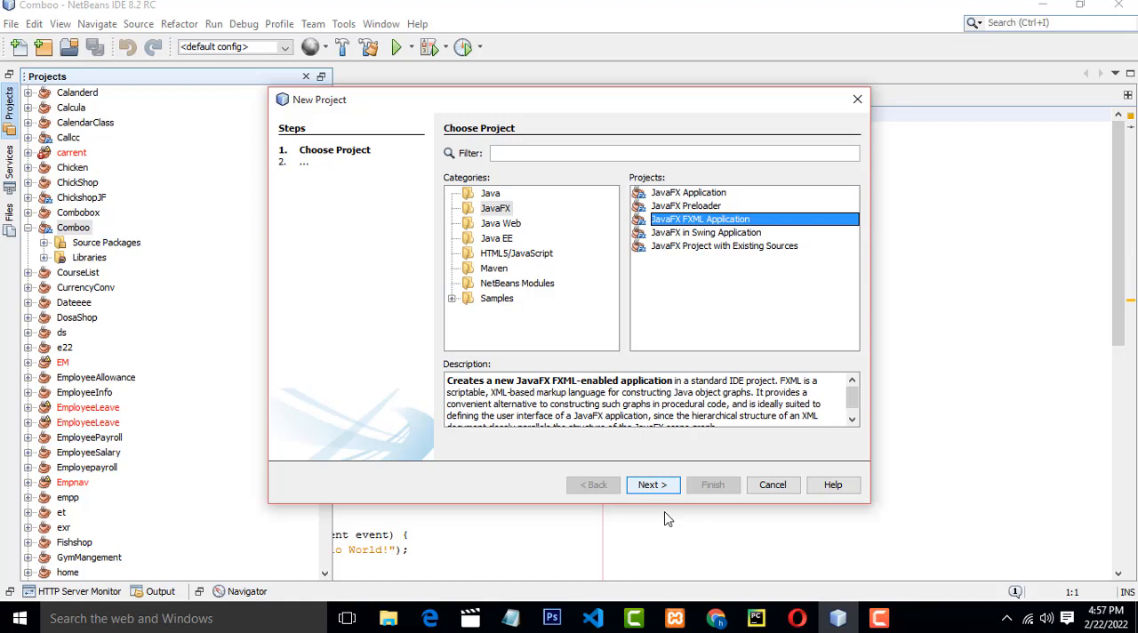
pyautogui.click(652, 484)
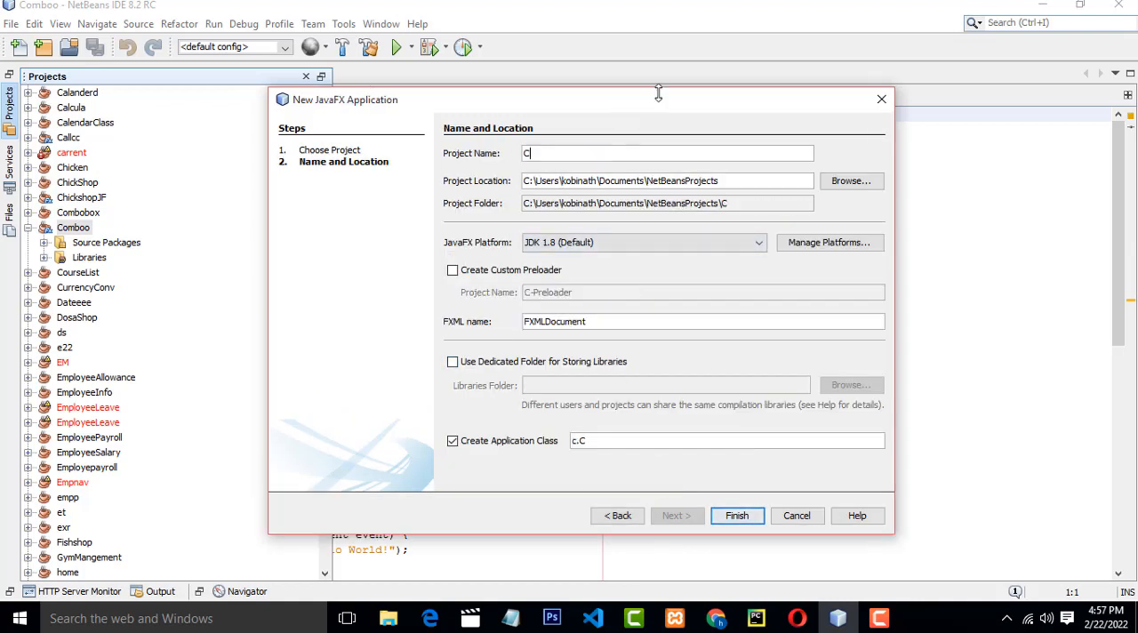
# Name the project ComboLoad and finish creating it
pyautogui.write('omboLoad')
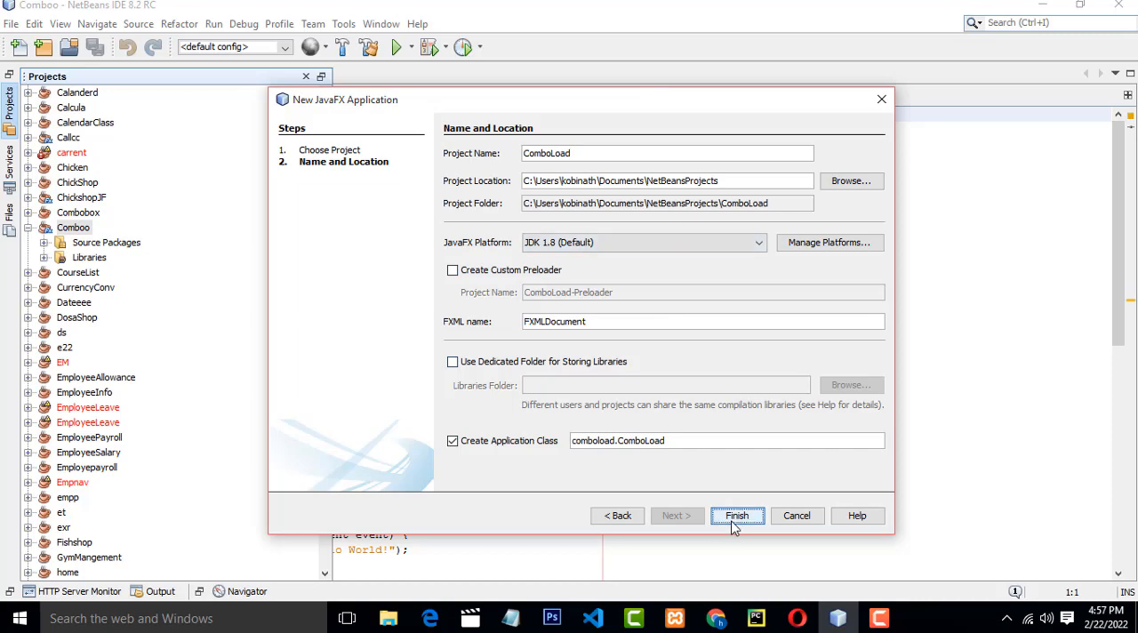
pyautogui.click(736, 516)
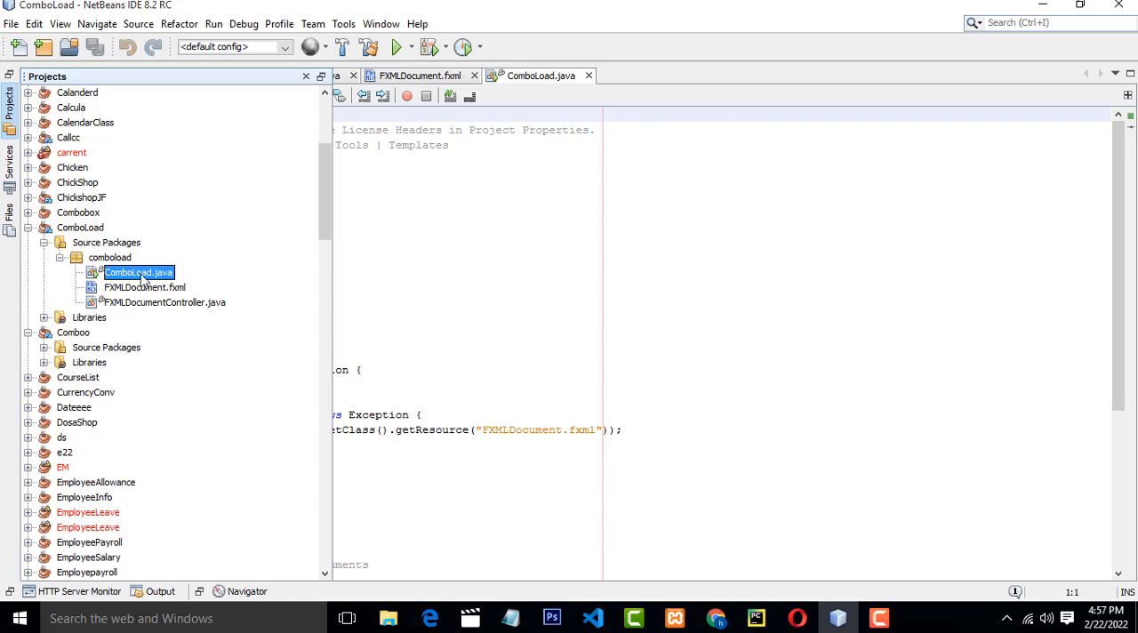
pyautogui.moveTo(153, 306)
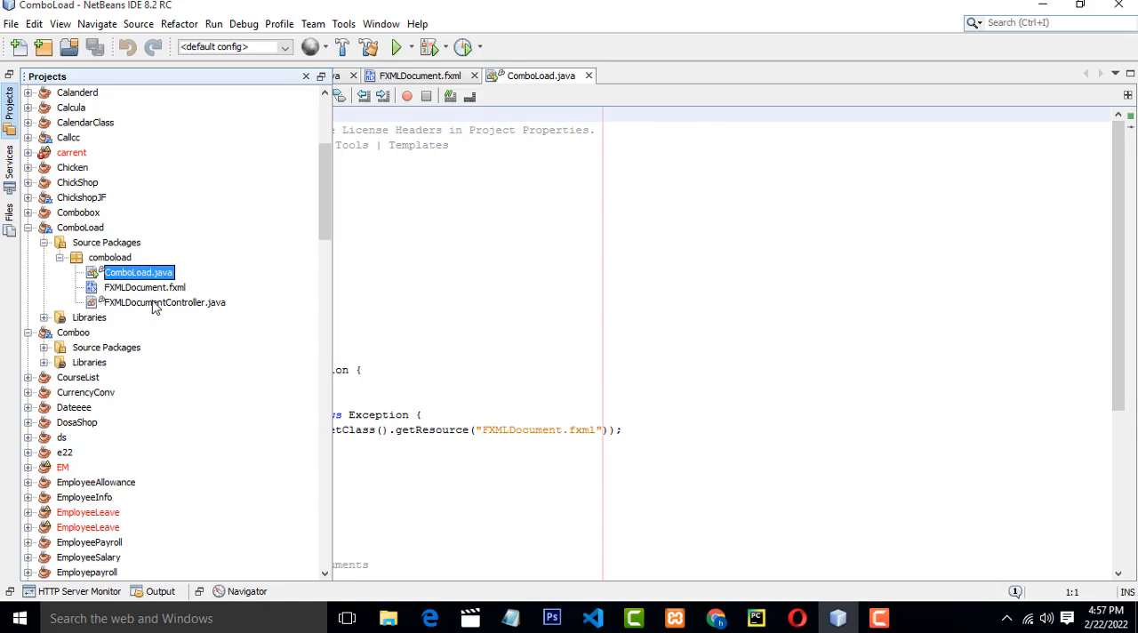
# Select FXMLDocument.fxml in the ComboLoad project's comboload package
pyautogui.click(142, 288)
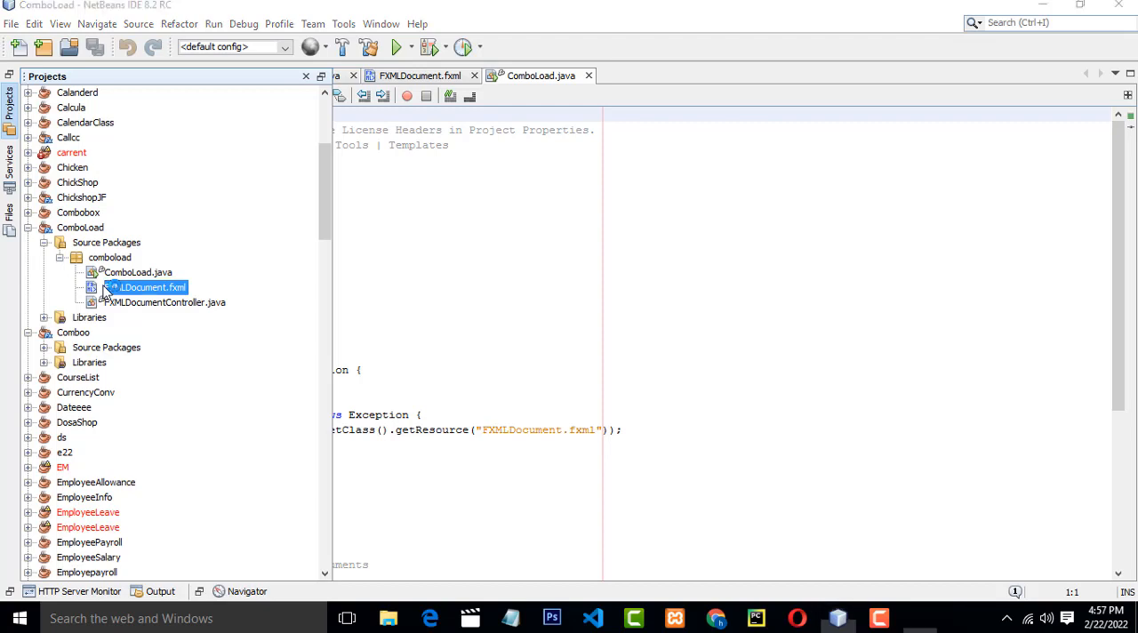
# Open FXMLDocument.fxml in Scene Builder and delete the Click Me button
pyautogui.doubleClick(148, 288)
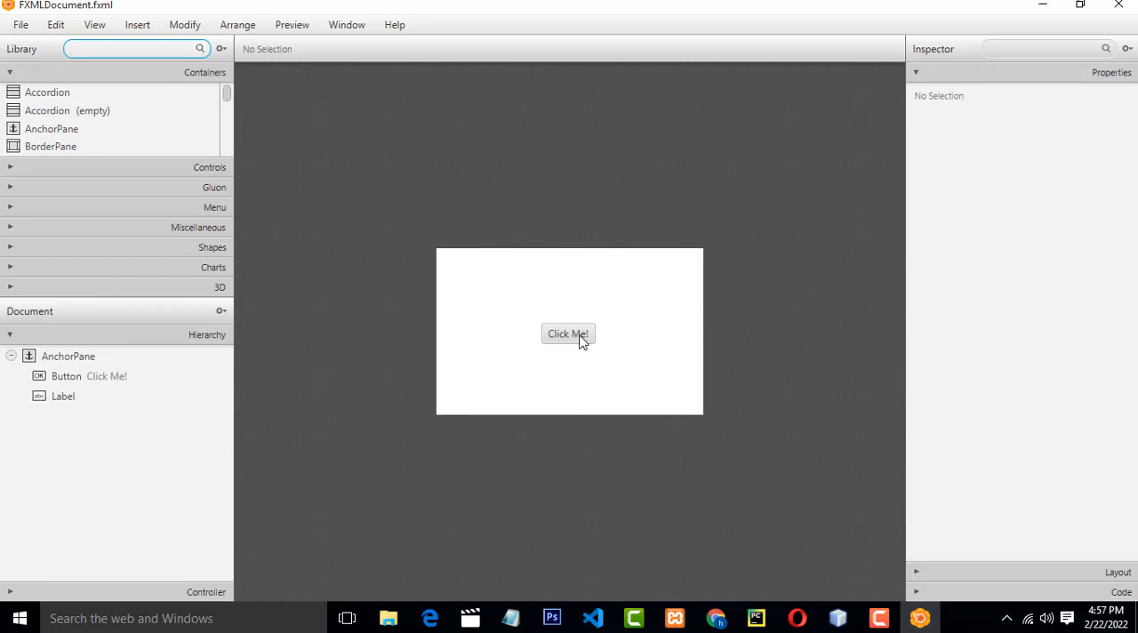
pyautogui.click(569, 334)
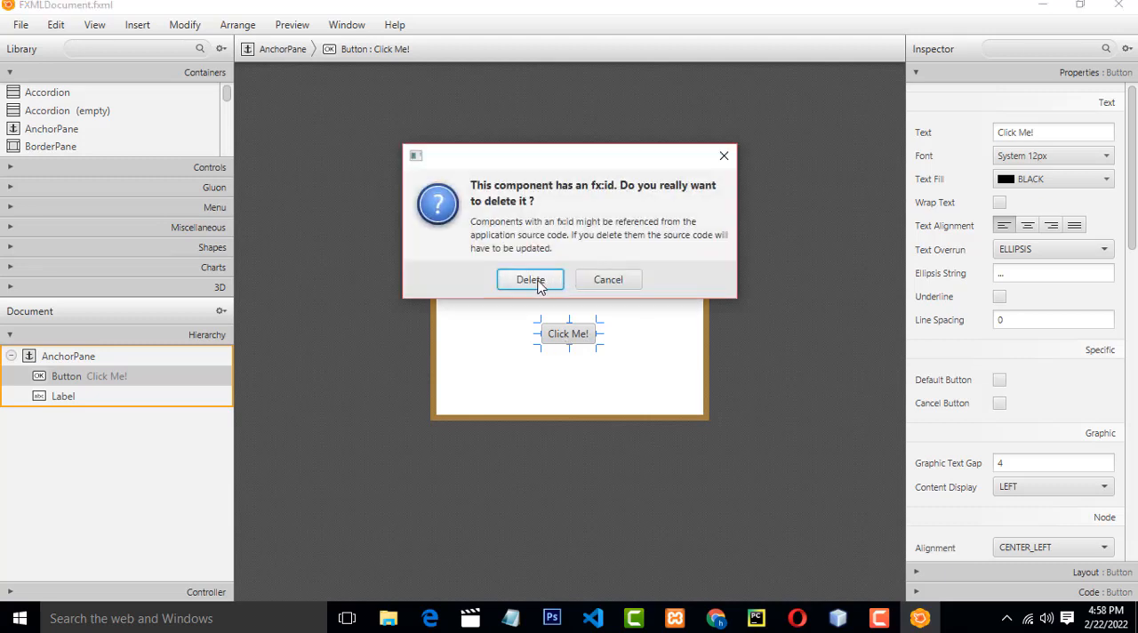
pyautogui.click(530, 279)
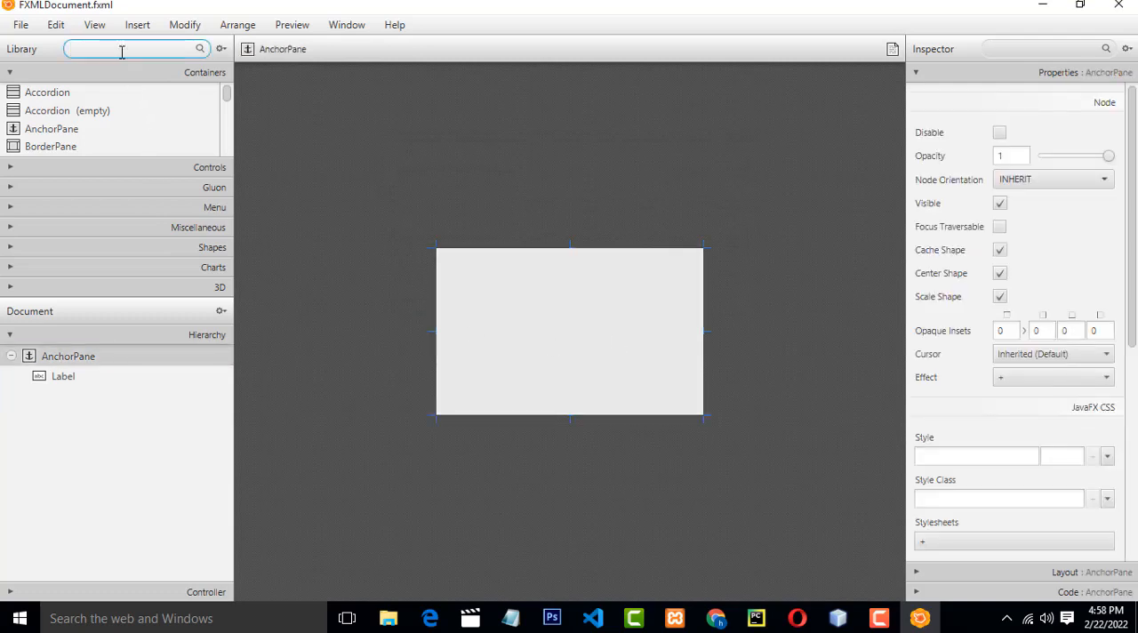
# Find ComboBox in the Library via 'com' and drop it in the pane's upper middle
pyautogui.write('com')
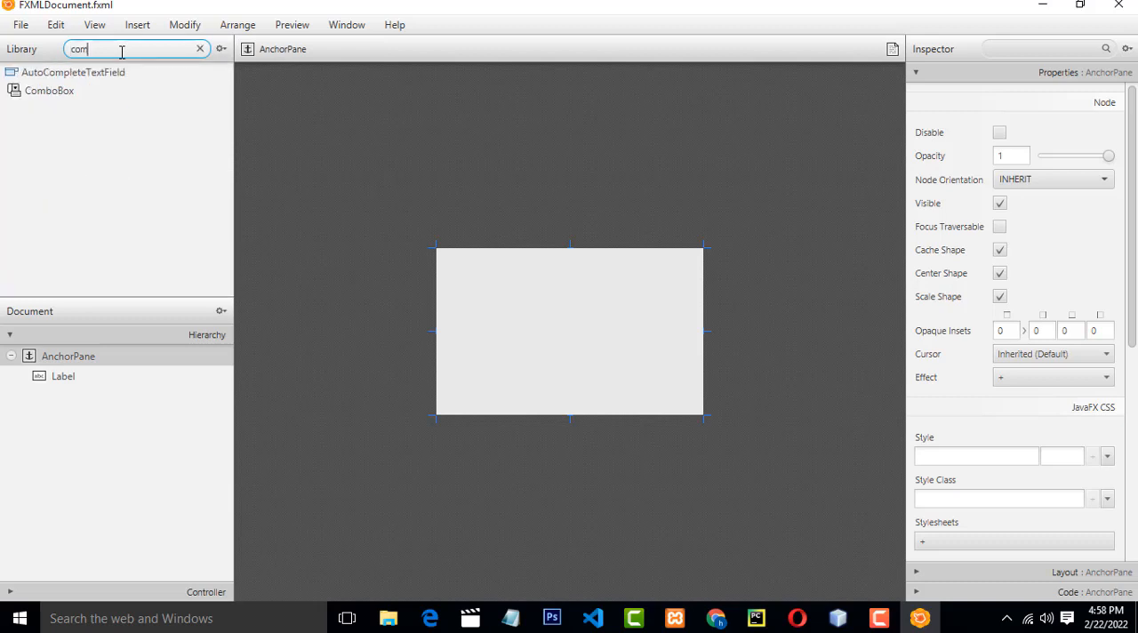
pyautogui.moveTo(50, 90); pyautogui.dragTo(596, 327)
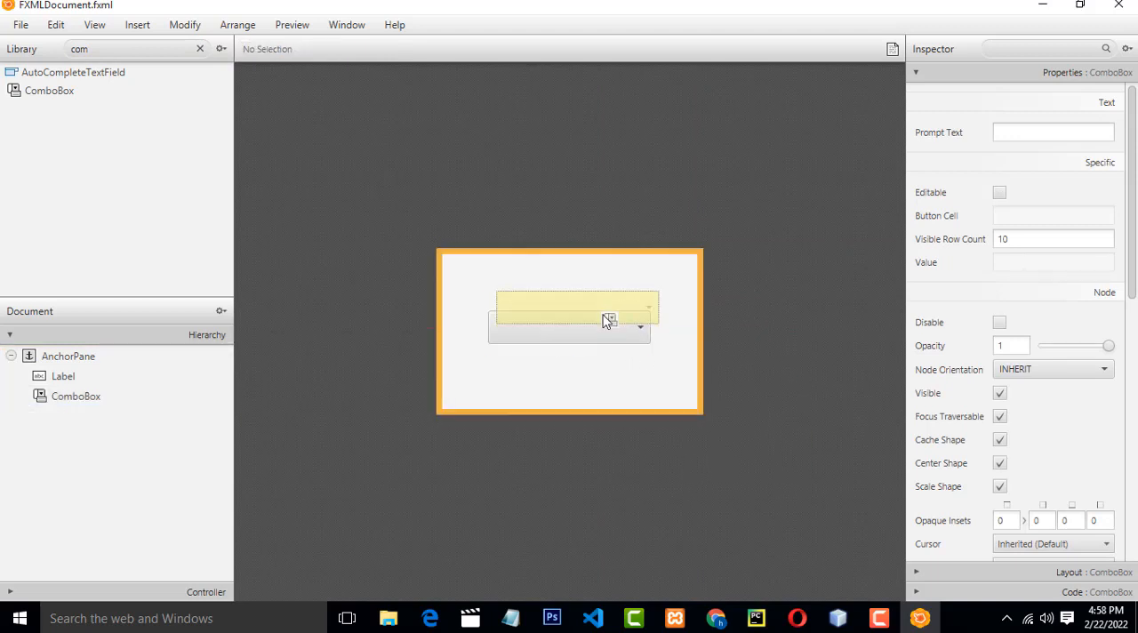
pyautogui.moveTo(608, 320); pyautogui.dragTo(631, 312)
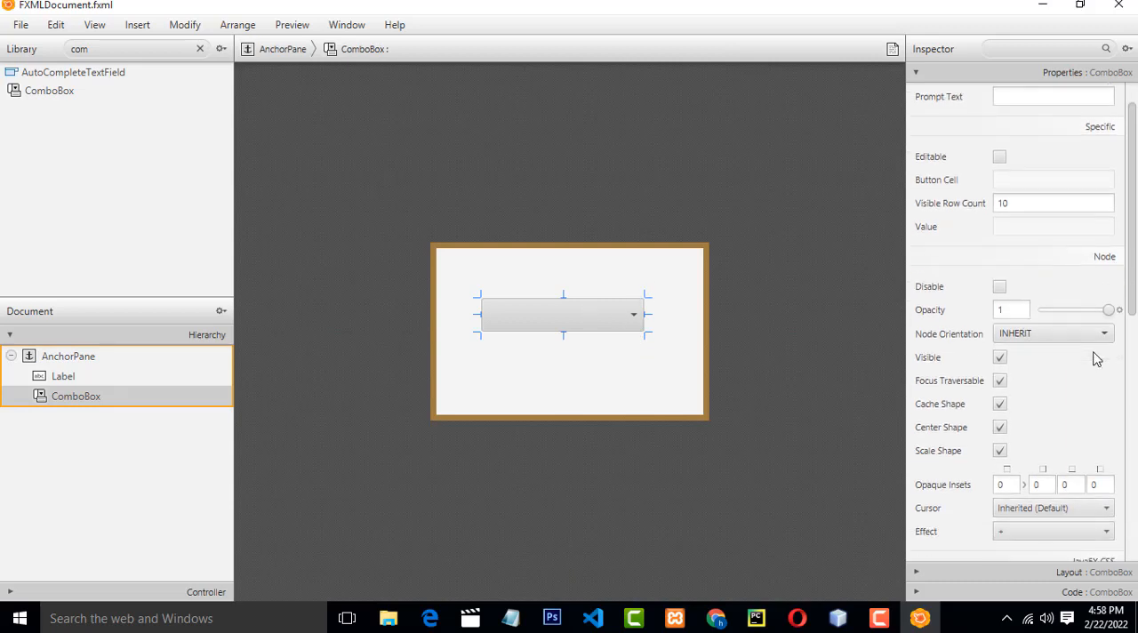
pyautogui.scroll(-3)
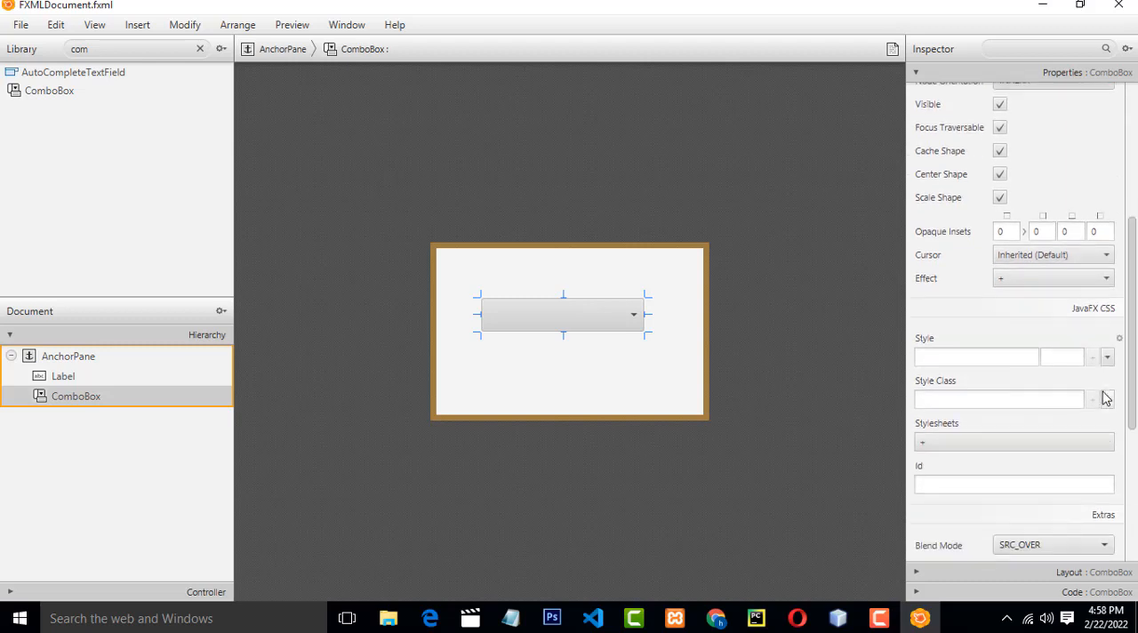
pyautogui.scroll(-3)
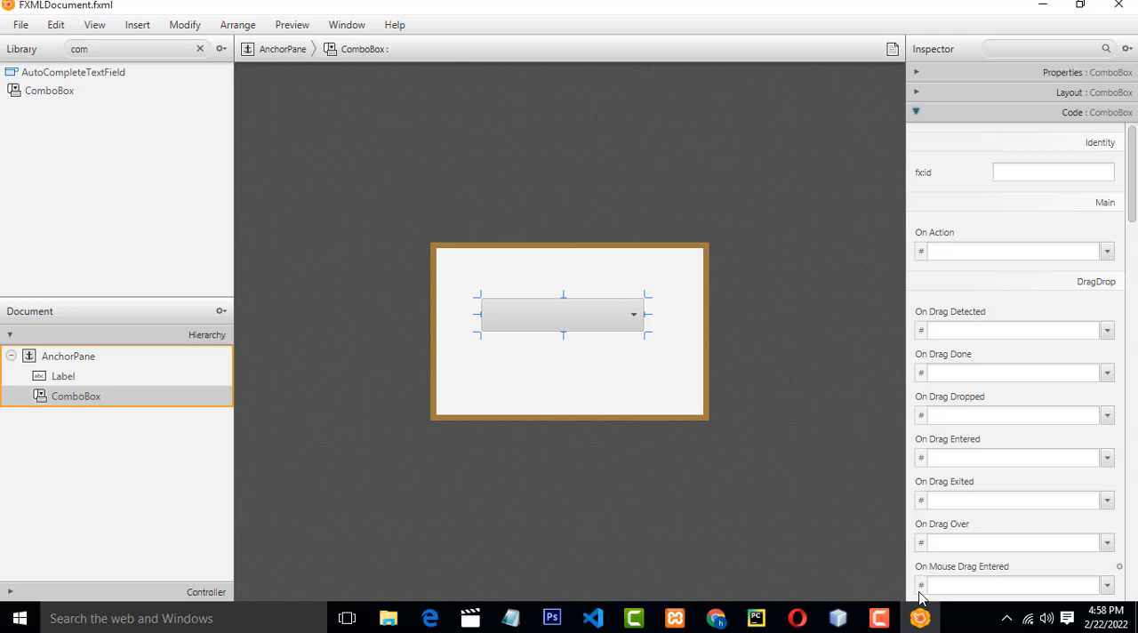
# Enter ComboList as the ComboBox's fx:id in the Code section
pyautogui.click(1053, 173)
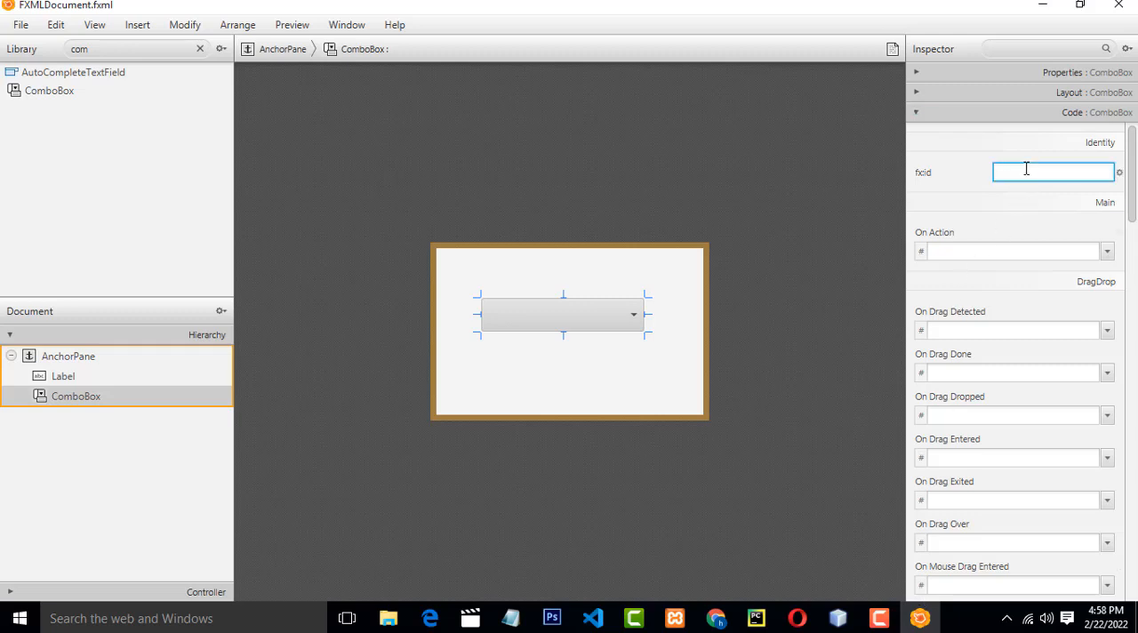
pyautogui.write('c')
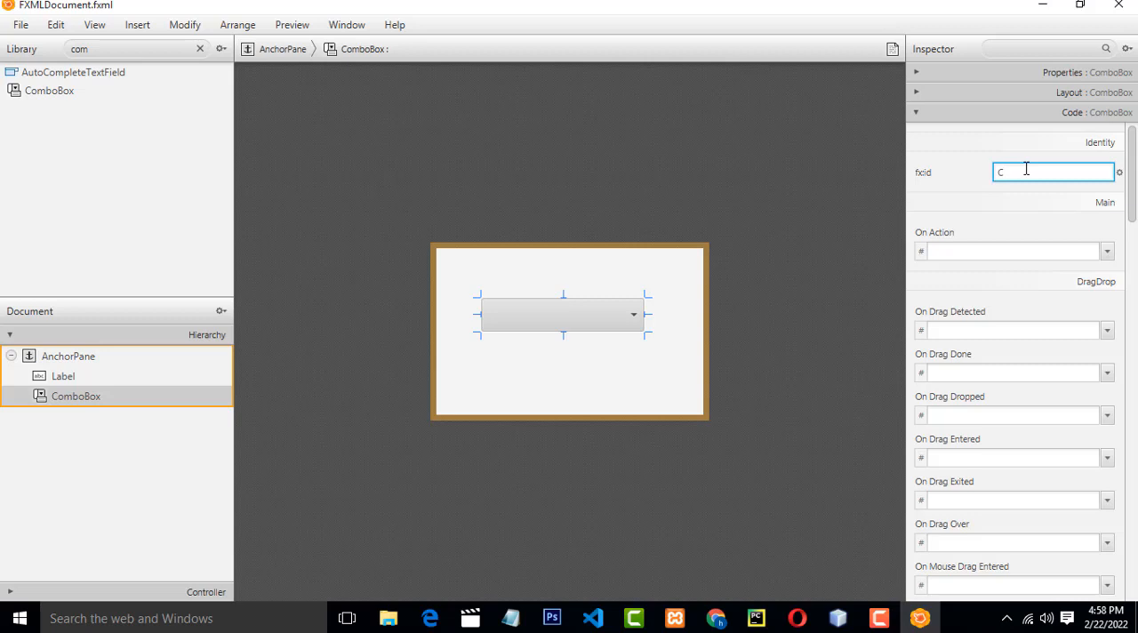
pyautogui.write('omboList')
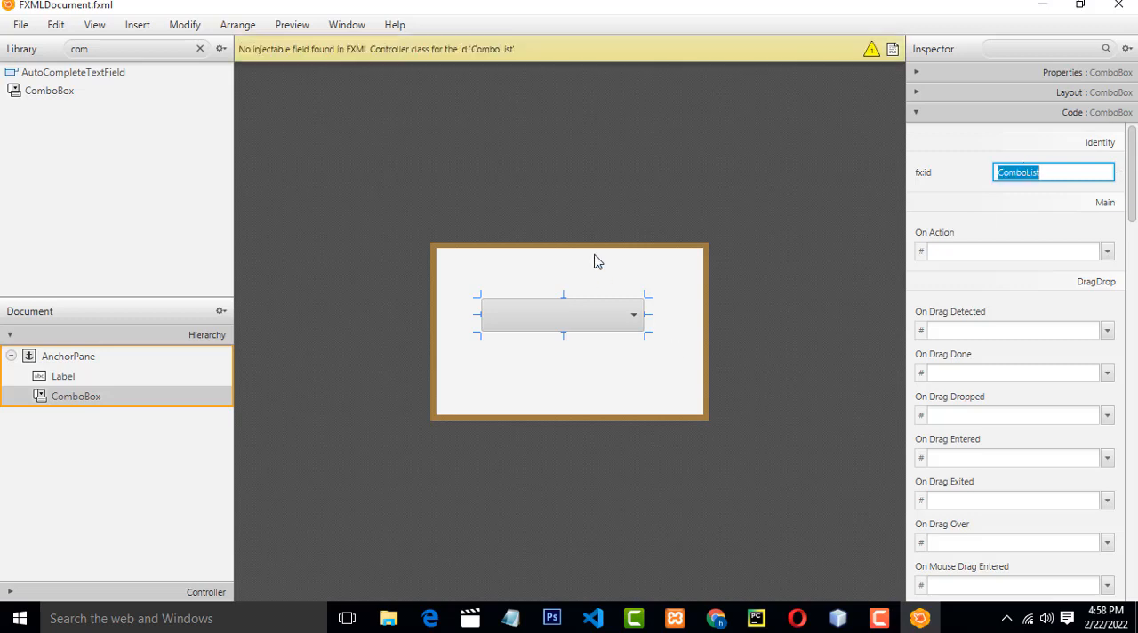
pyautogui.moveTo(658, 224)
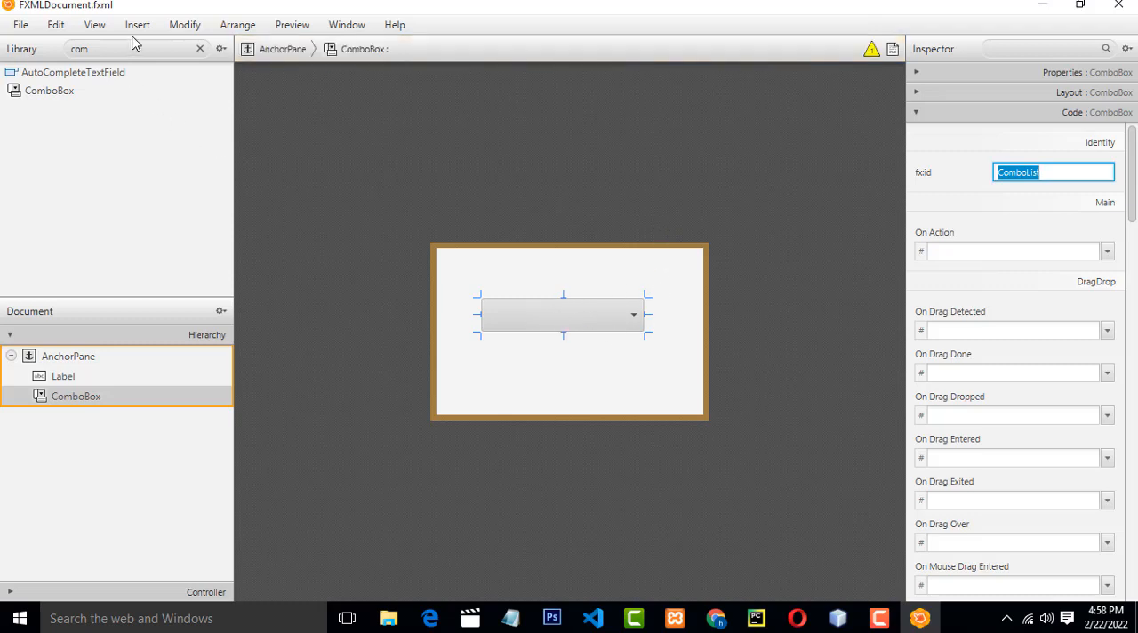
# Save FXMLDocument.fxml and show the sample controller skeleton
pyautogui.click(94, 25)
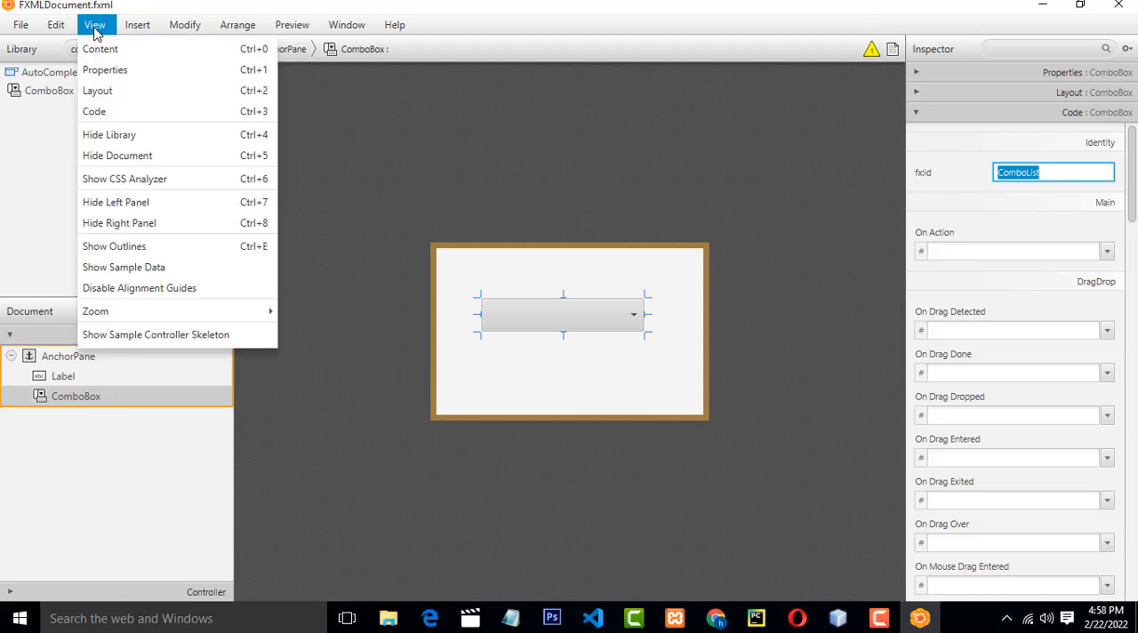
pyautogui.click(21, 25)
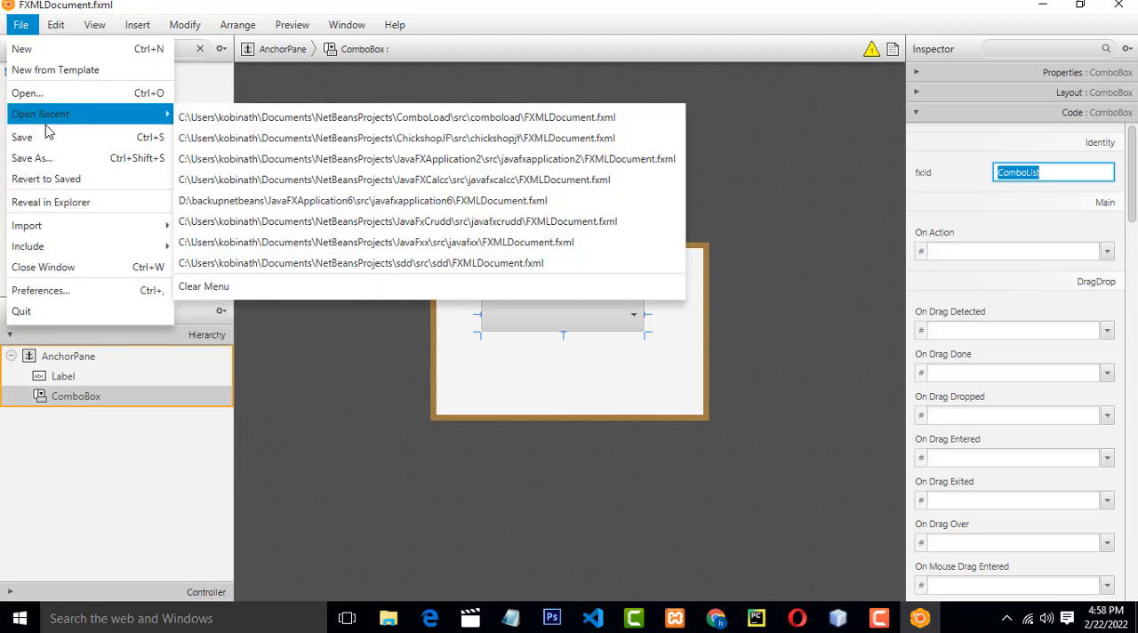
pyautogui.click(94, 25)
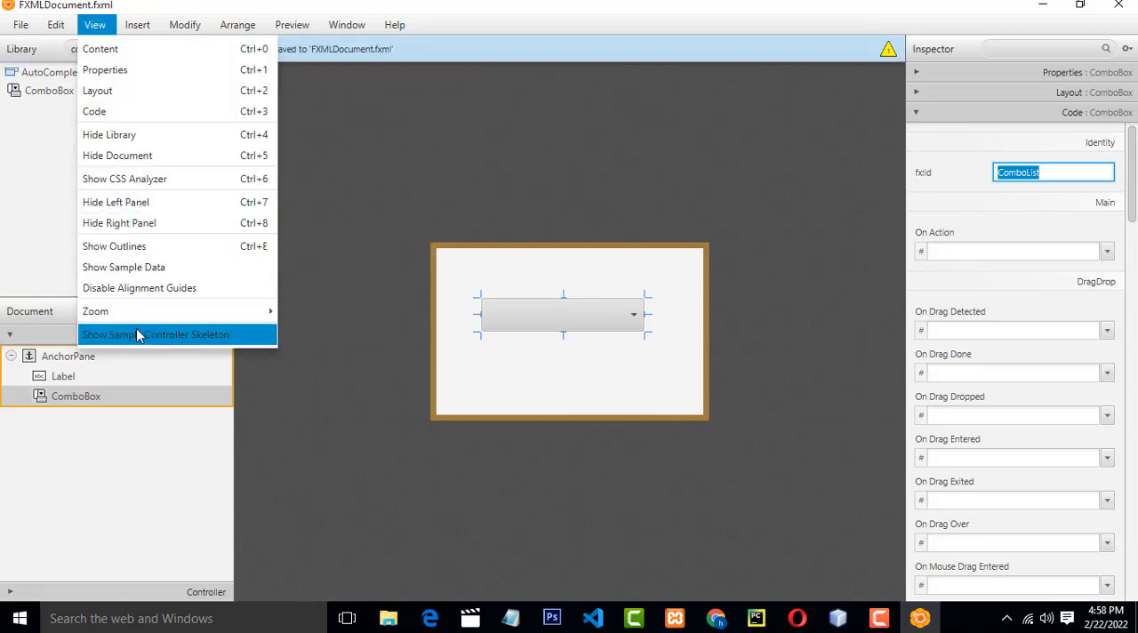
pyautogui.click(157, 334)
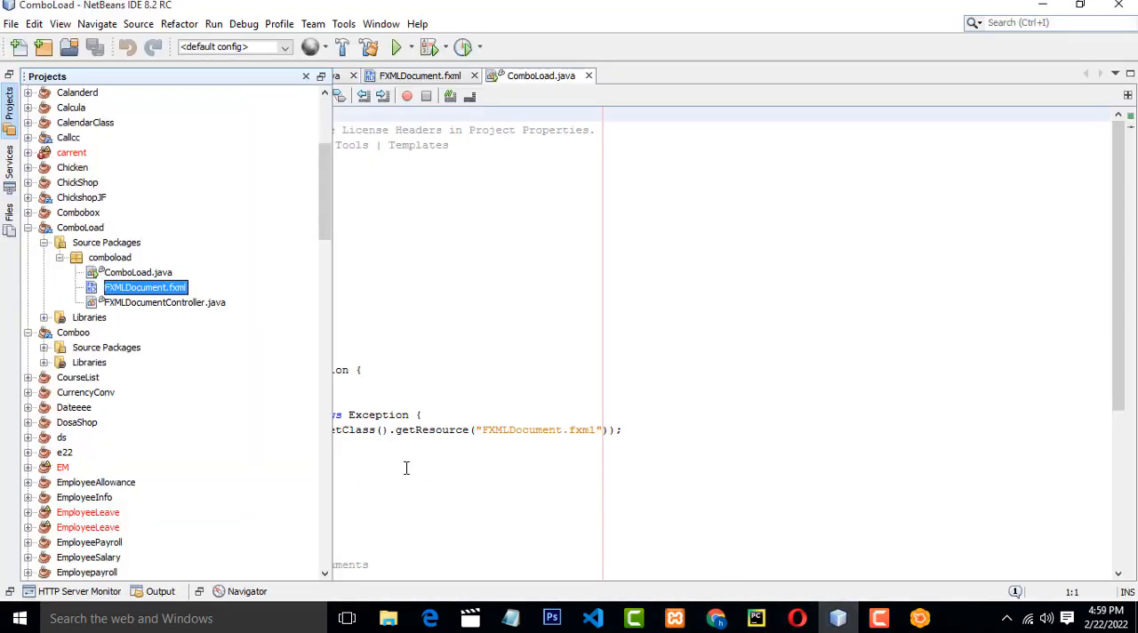
pyautogui.moveTo(164, 306)
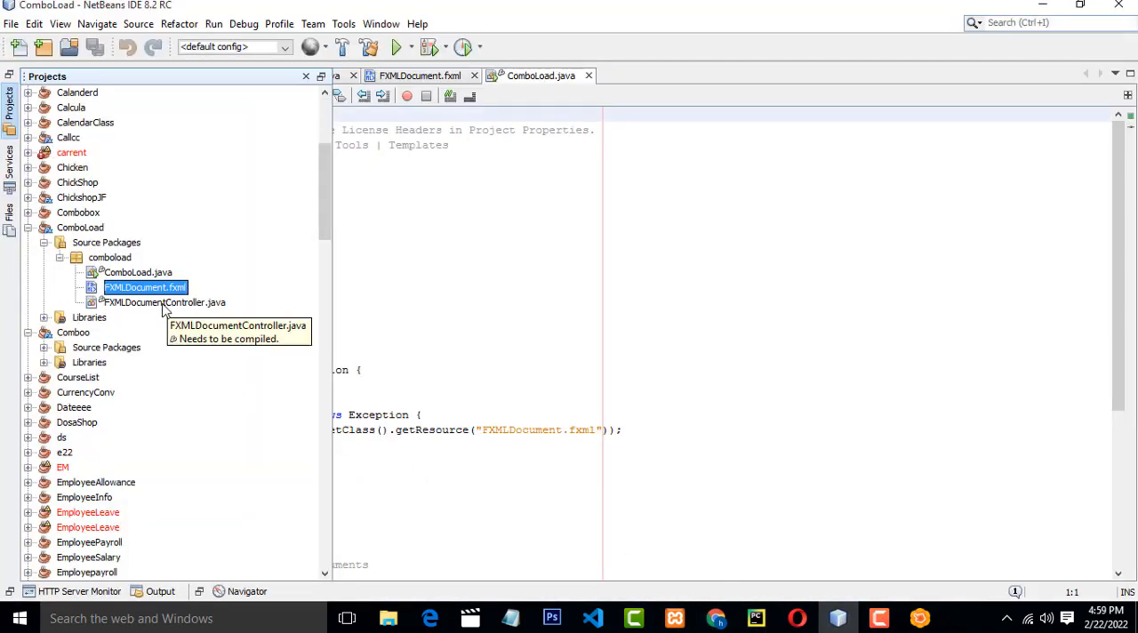
# In FXMLDocumentController.java, import ComboBox and declare ComboList as ComboBox<String>
pyautogui.doubleClick(164, 303)
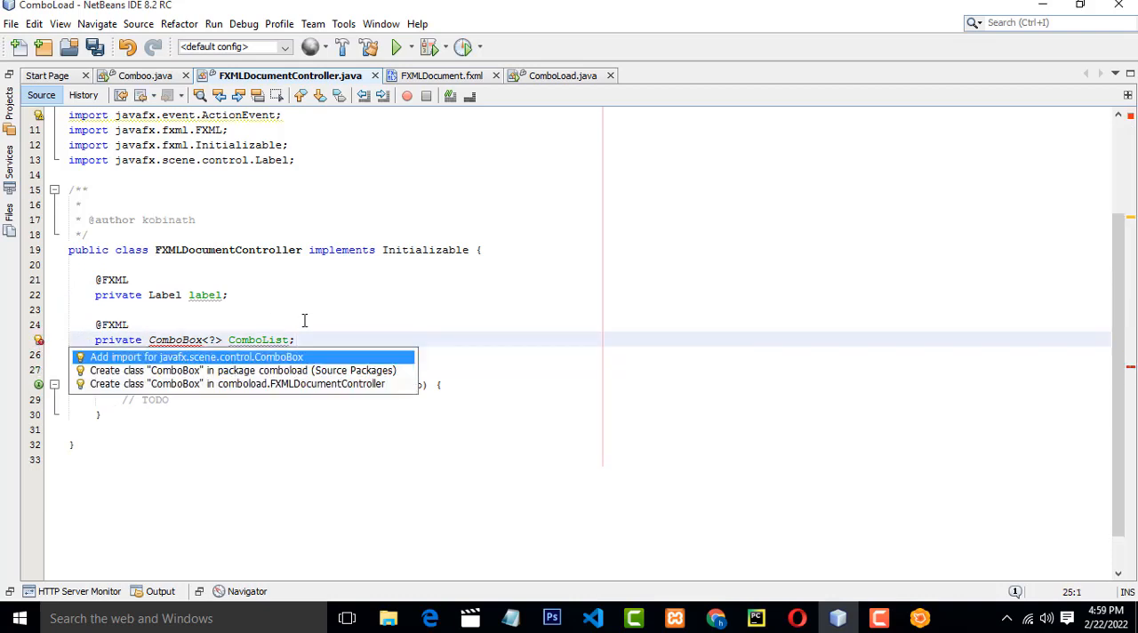
pyautogui.click(195, 356)
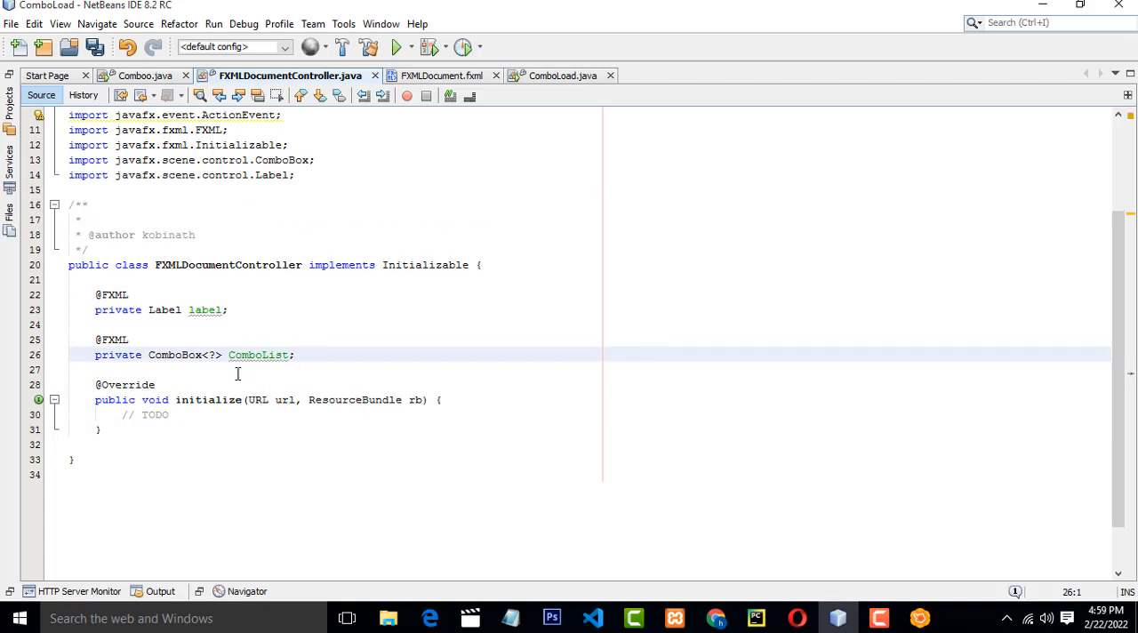
pyautogui.write('S')
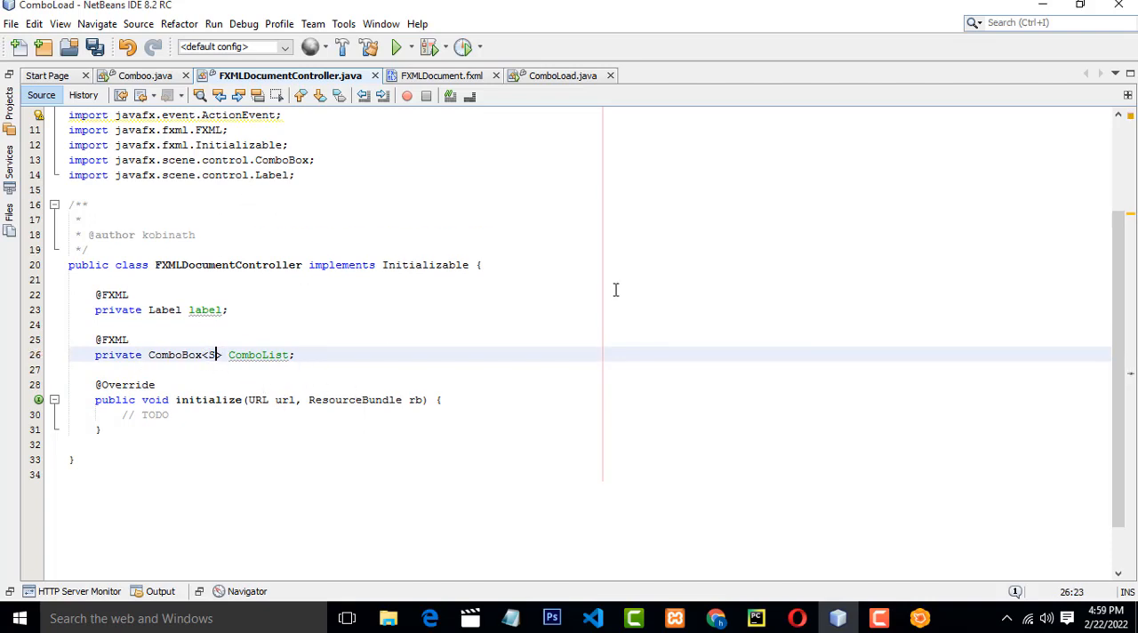
pyautogui.write('tring')
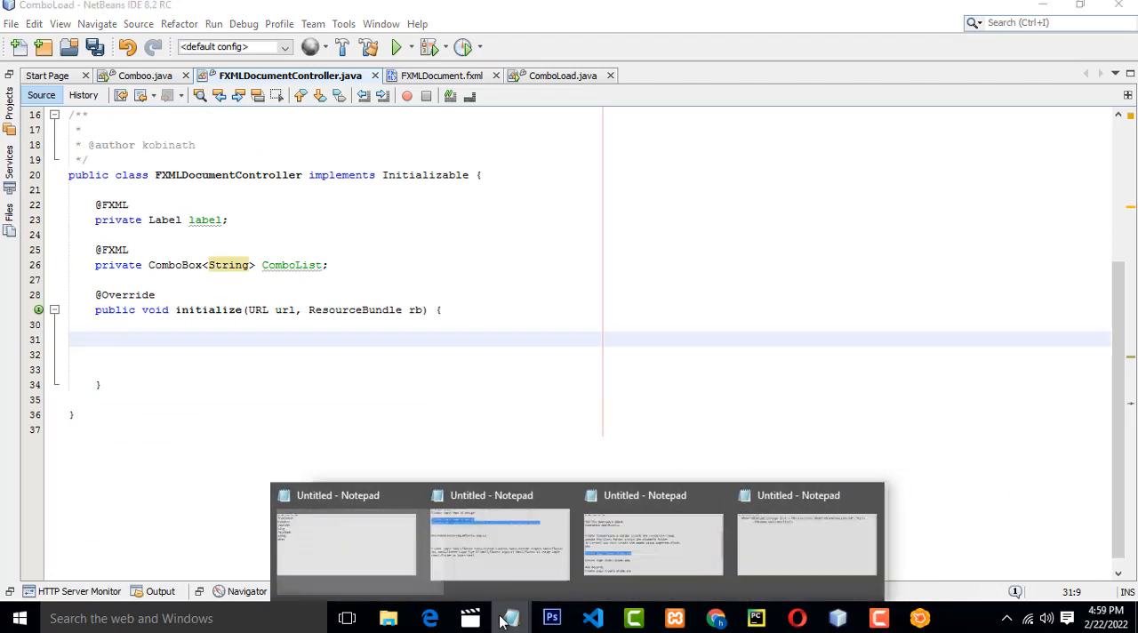
# Write the ObservableList line with FXCollections.observableArrayList in initialize and fix its imports
pyautogui.click(499, 494)
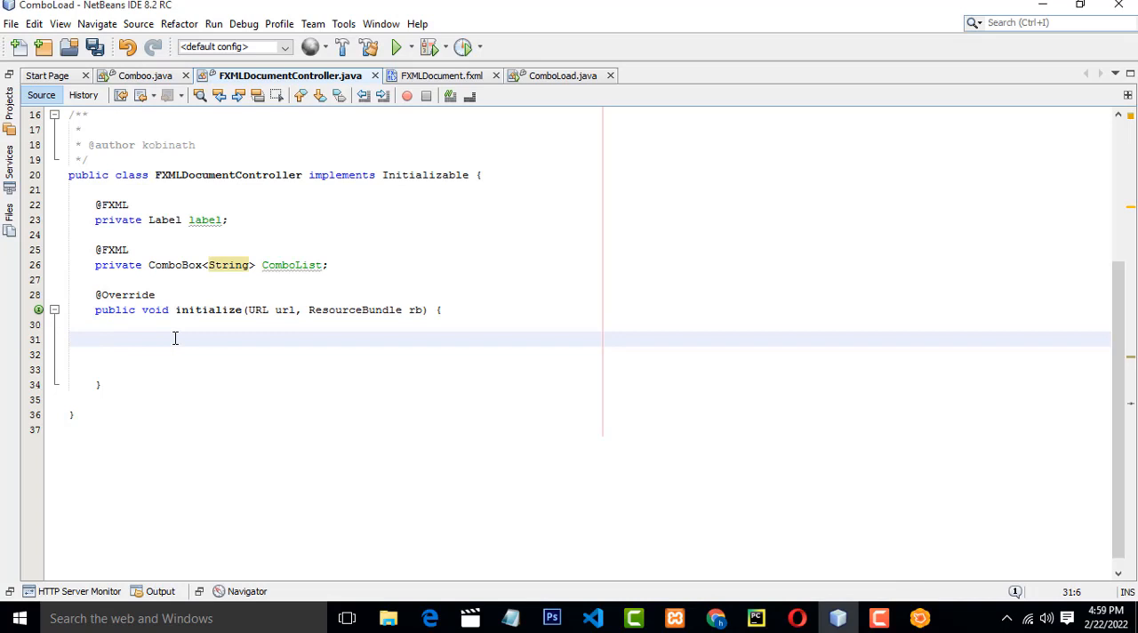
pyautogui.write('ObservableList<String> list = FXCollections.observableArrayList("GR","KG");')
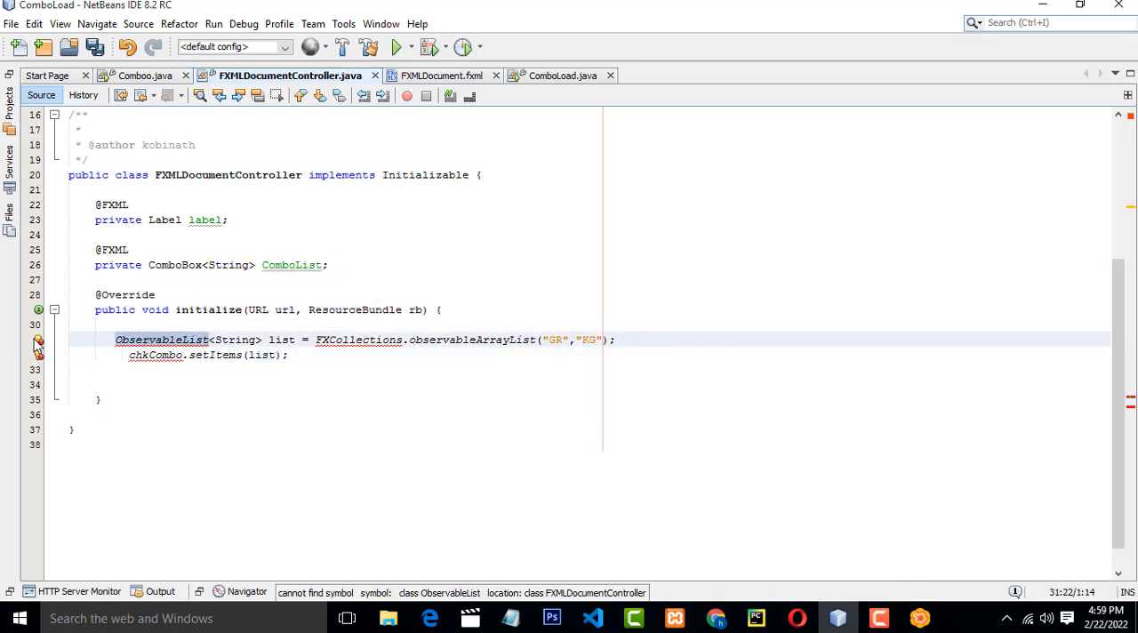
pyautogui.click(39, 340)
pyautogui.write('A')
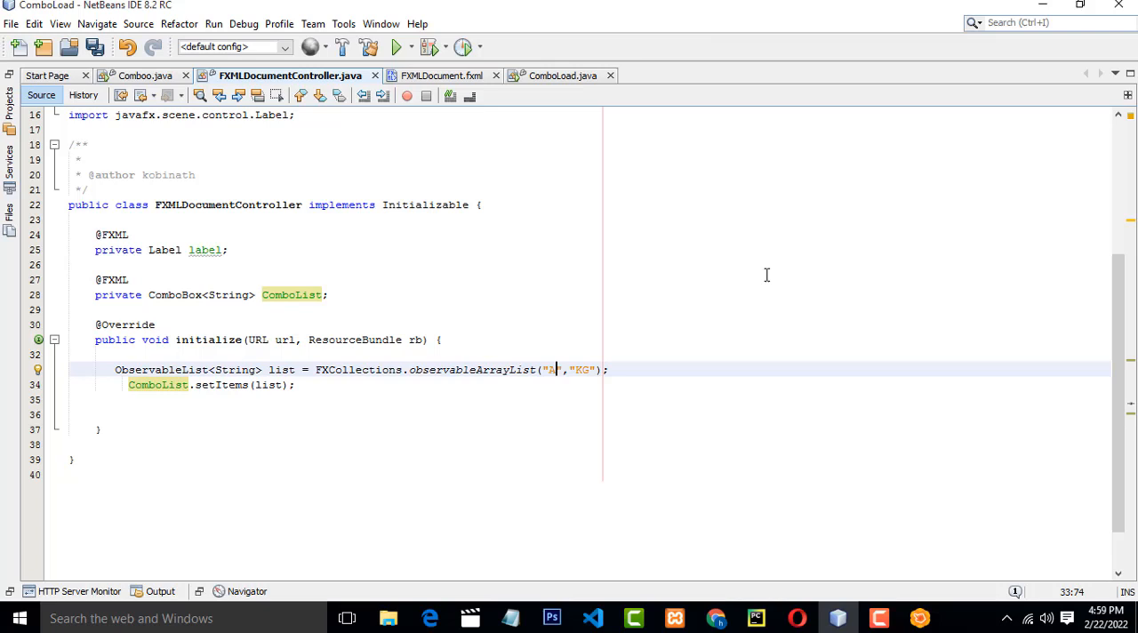
# Fill the list with the items "Apple", "Mango" and "Banana"
pyautogui.write('pple')
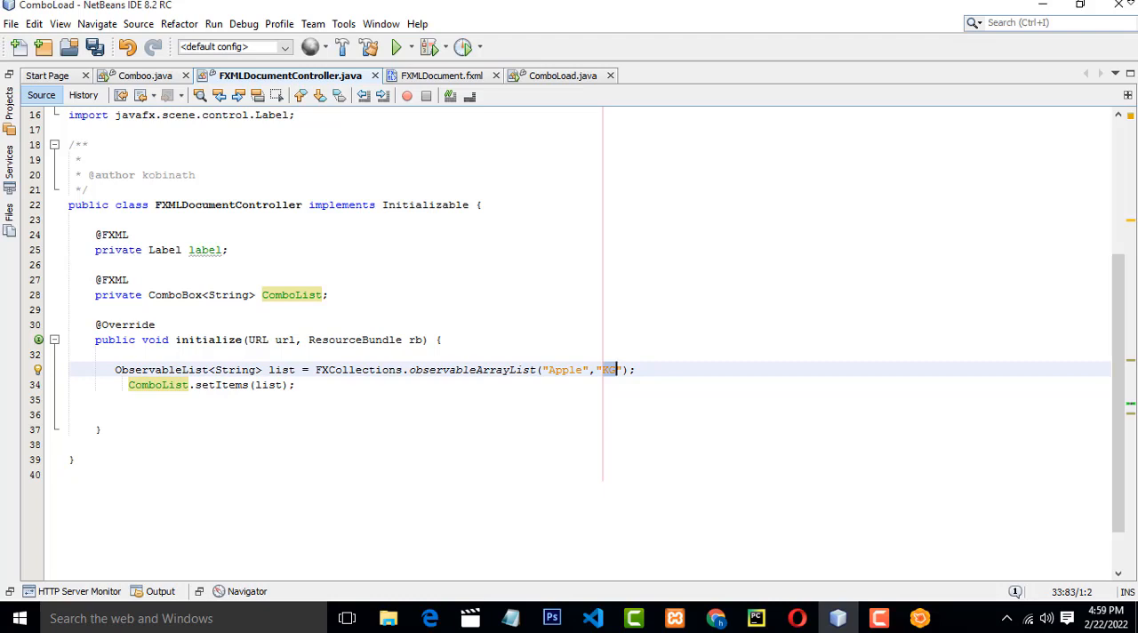
pyautogui.write('Man')
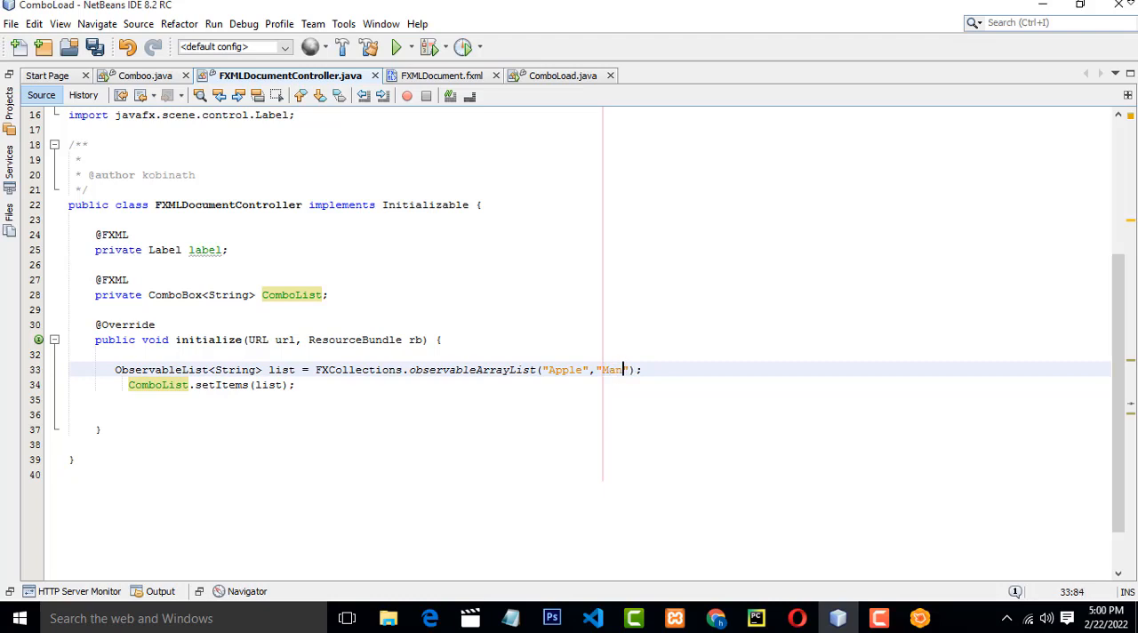
pyautogui.write('go')
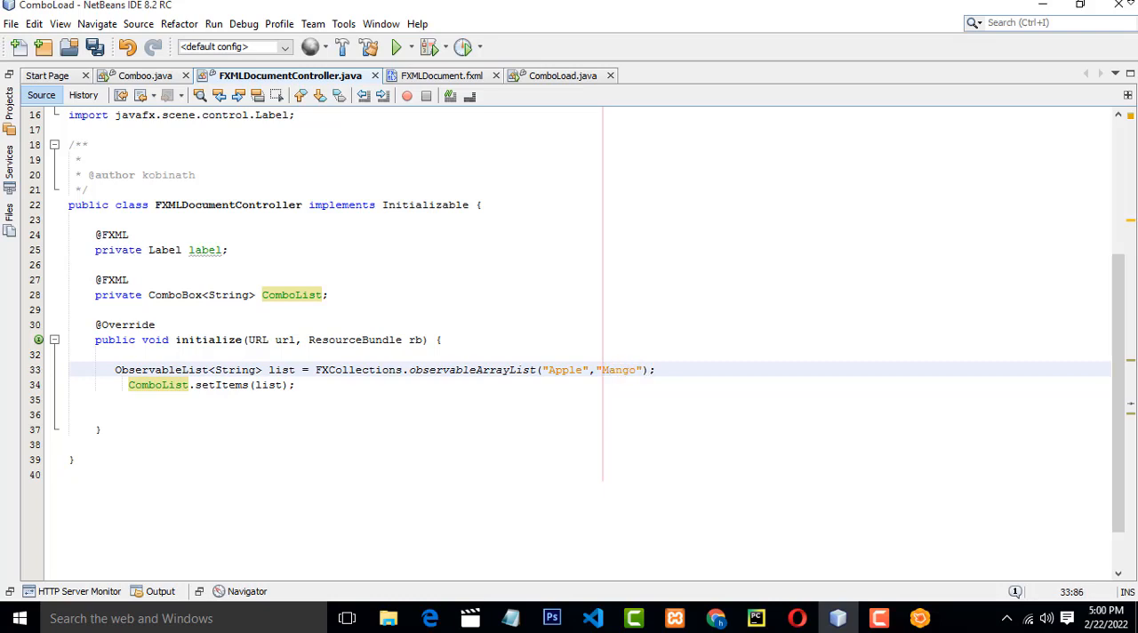
pyautogui.write(',"')
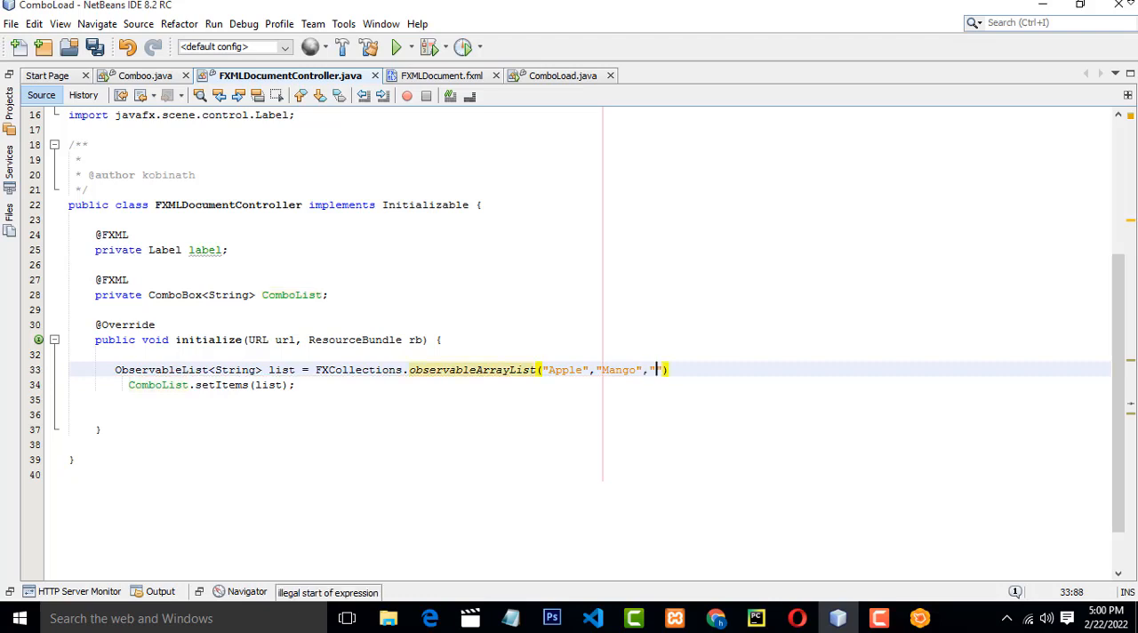
pyautogui.write('Bana')
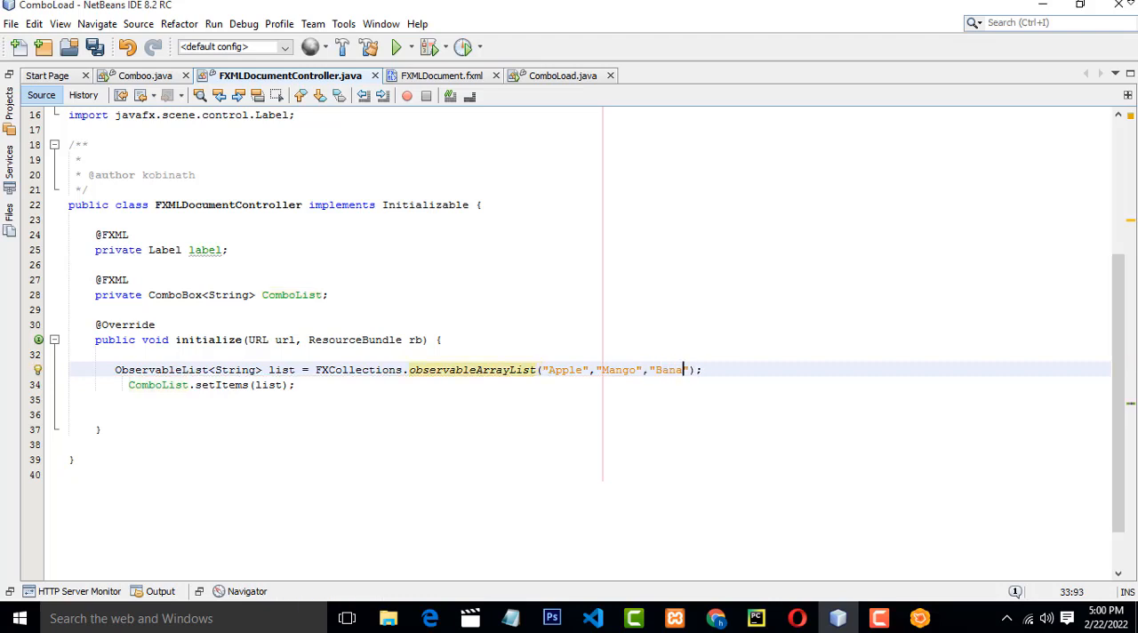
pyautogui.write('na')
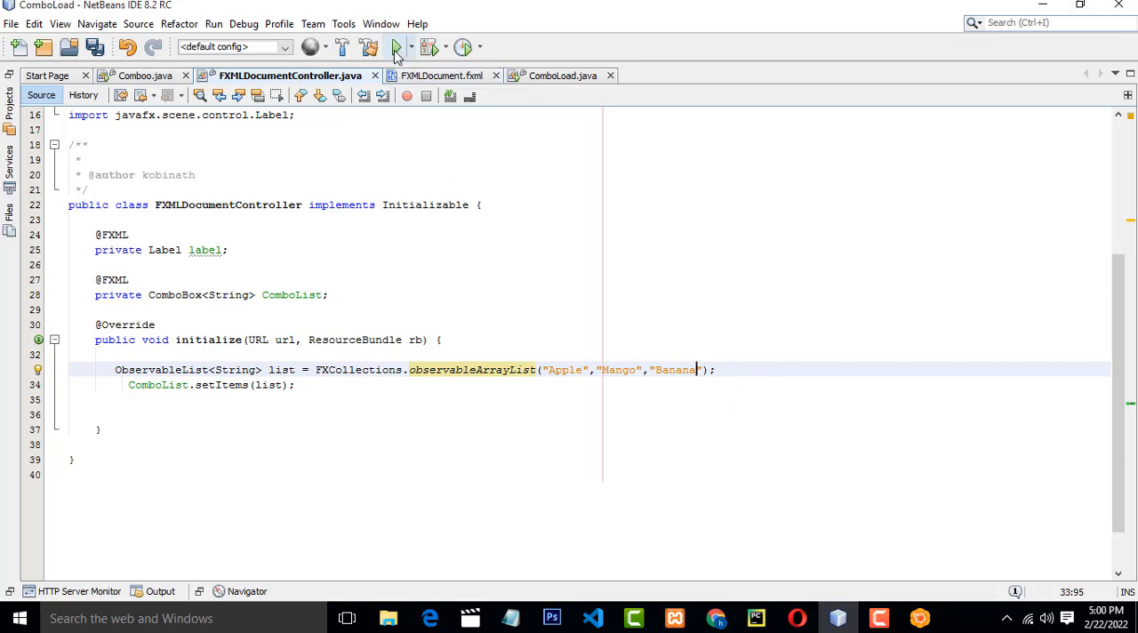
# Run ComboLoad, pick Mango and Banana from its combo box, then close the app
pyautogui.click(396, 47)
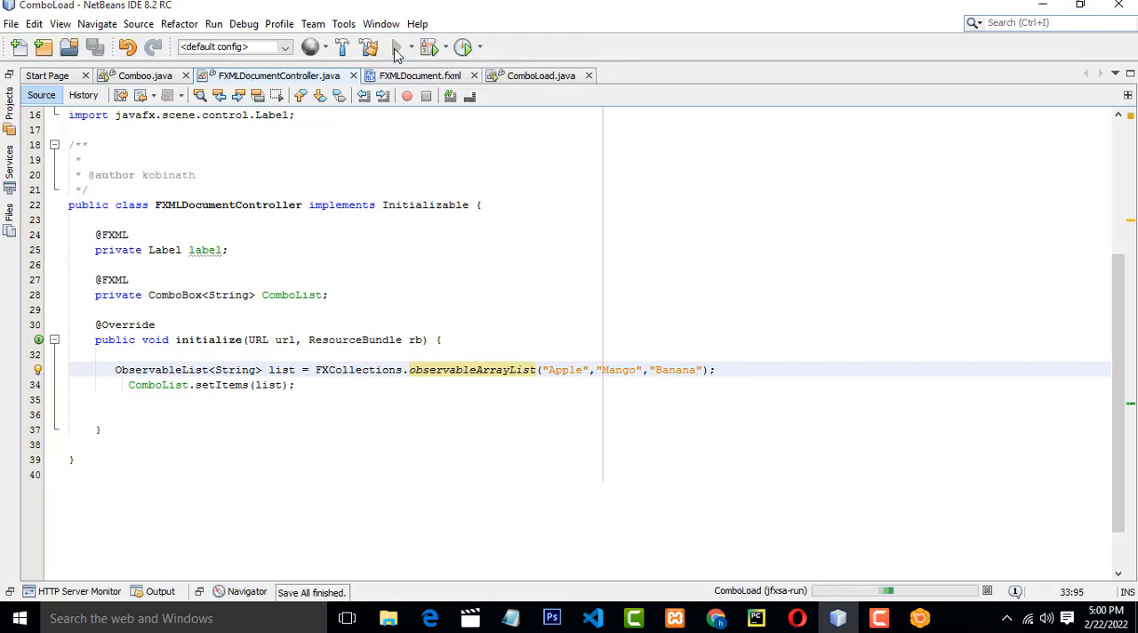
pyautogui.click(697, 370)
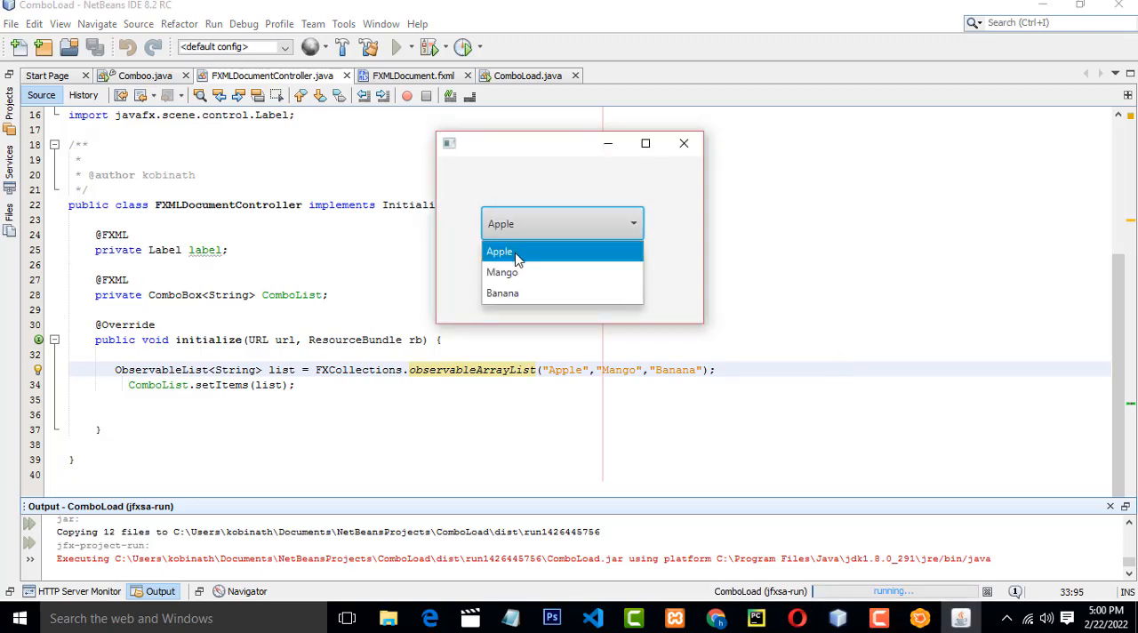
pyautogui.click(502, 272)
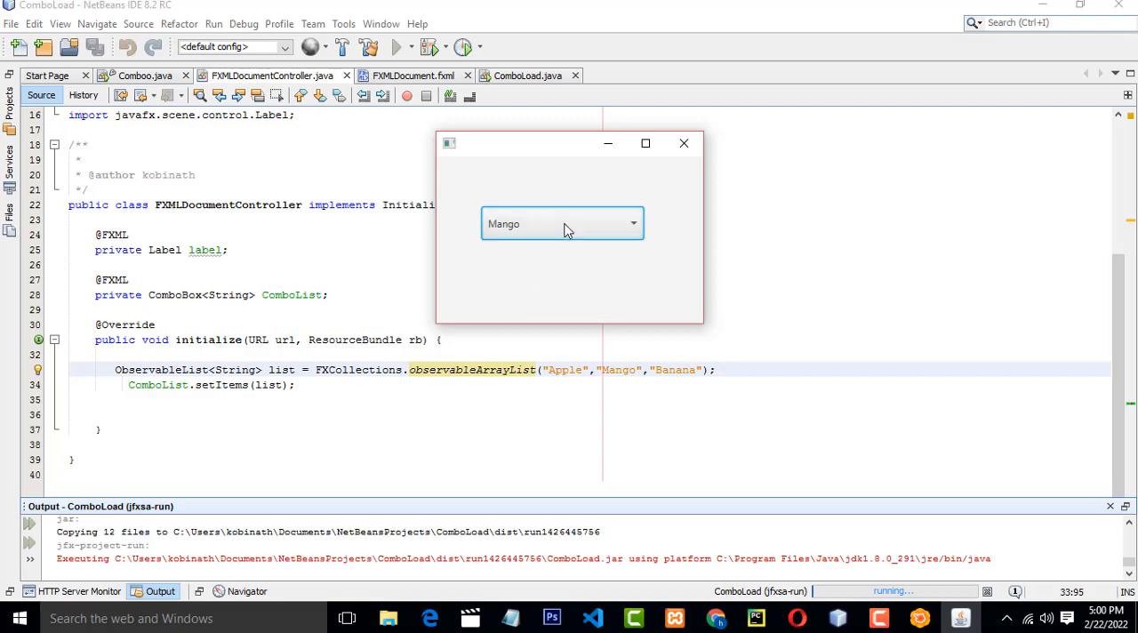
pyautogui.click(562, 224)
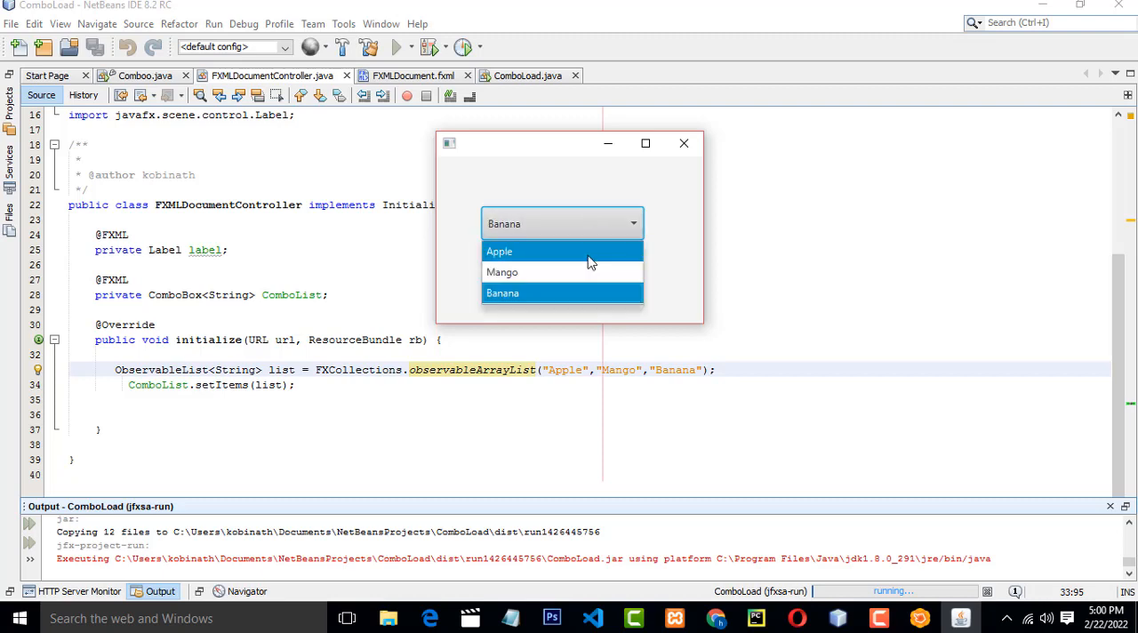
pyautogui.click(498, 251)
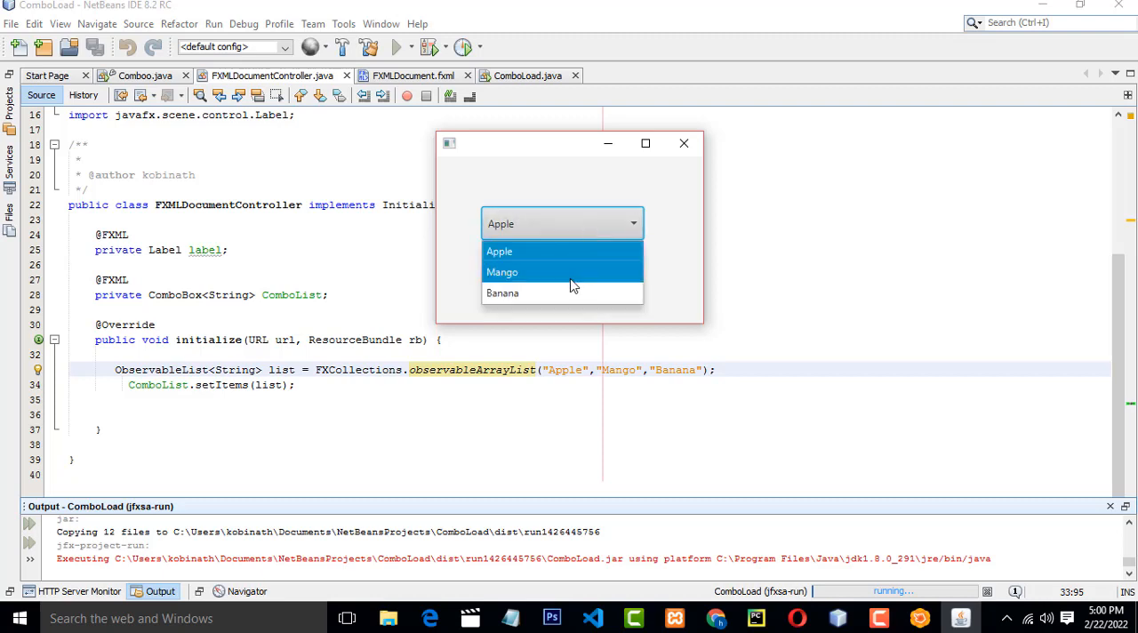
pyautogui.click(501, 291)
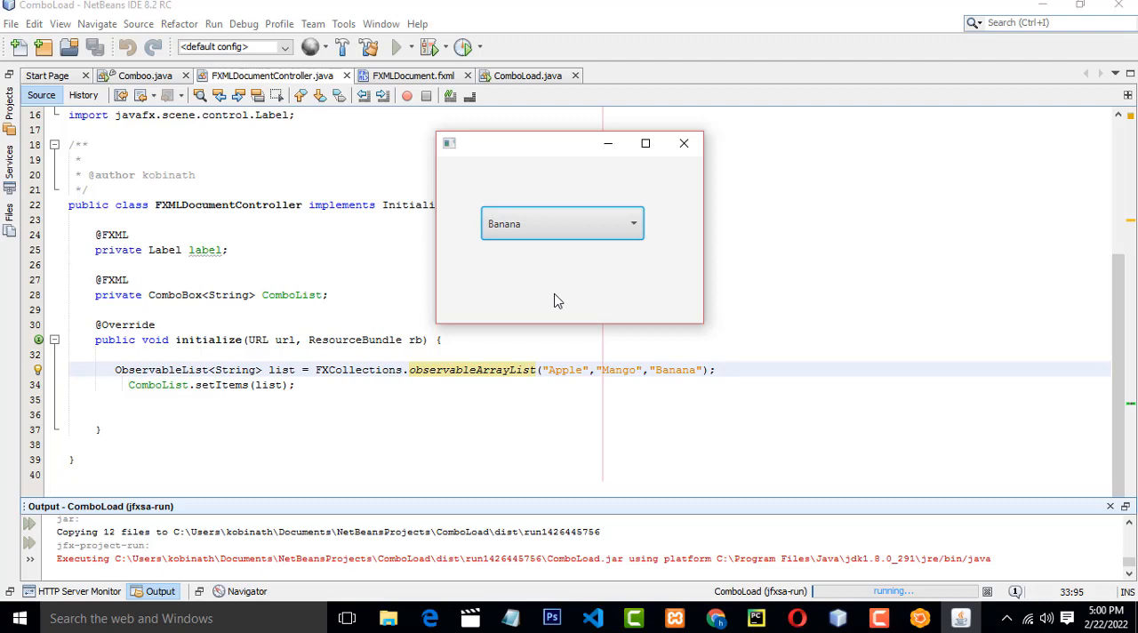
pyautogui.click(683, 142)
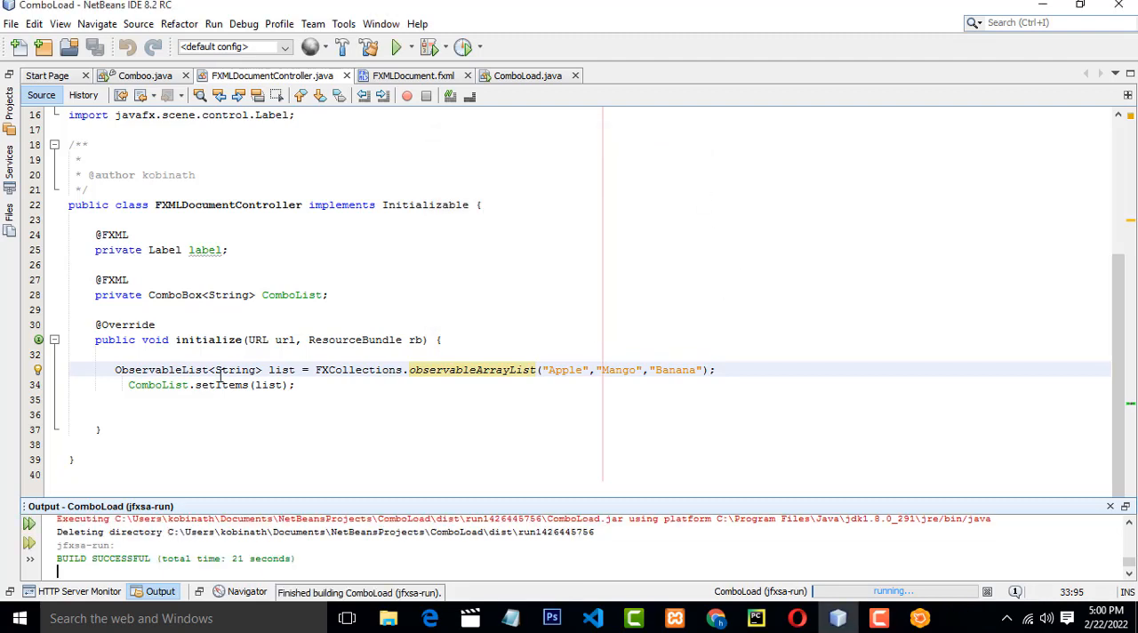
# Return to the controller editor and highlight usages of the list variable
pyautogui.click(210, 340)
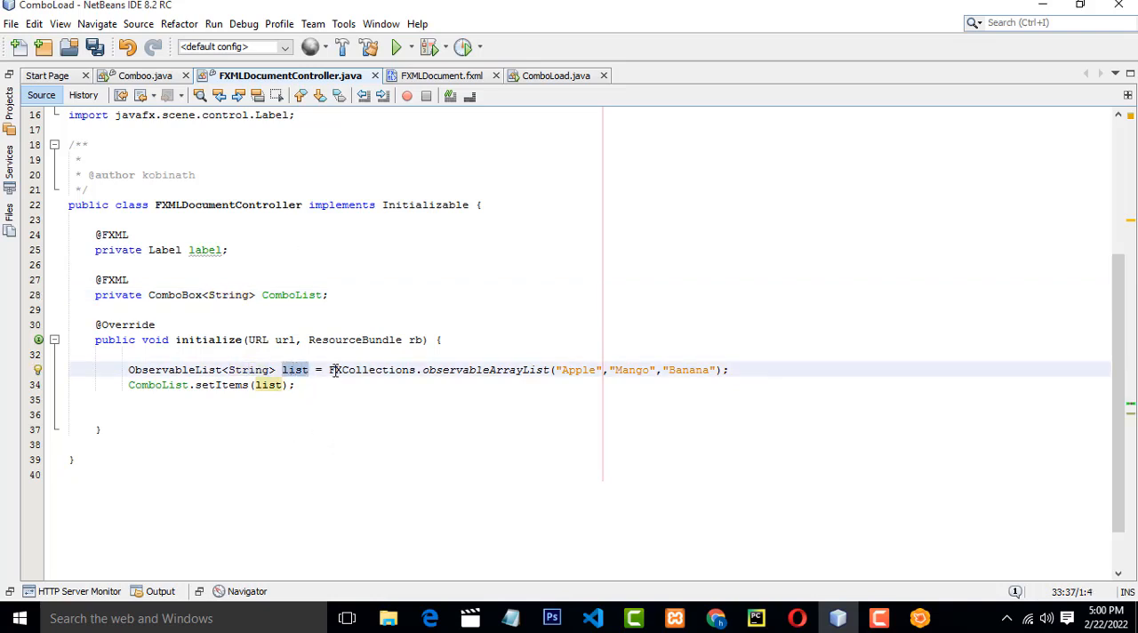
pyautogui.doubleClick(372, 370)
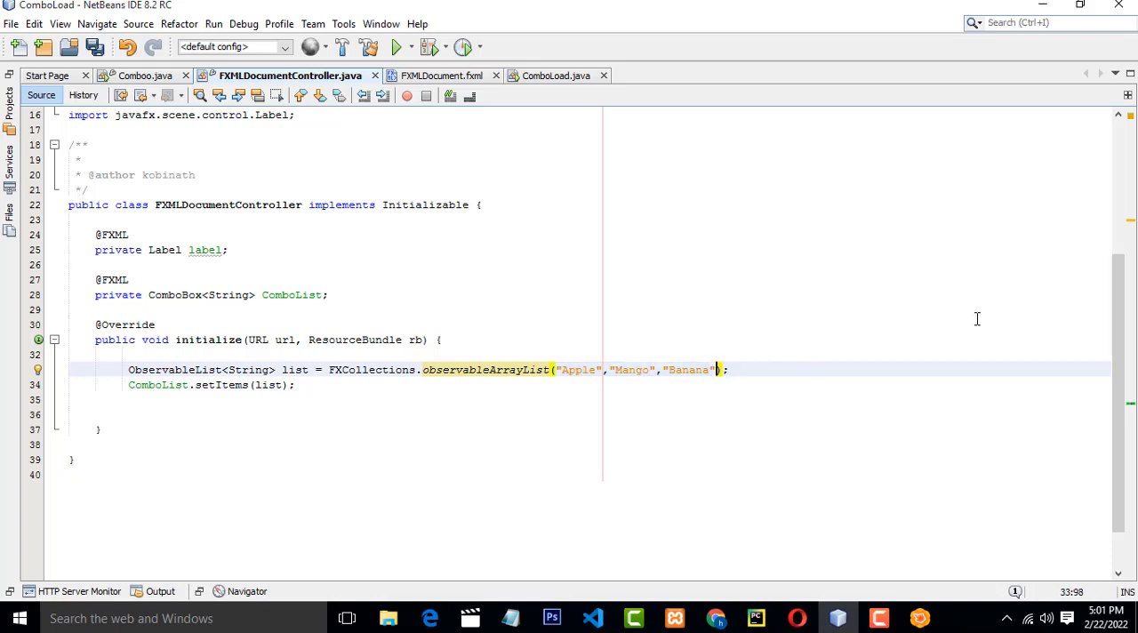
# Append "pineApple" after "Banana" in the observableArrayList fruit list
pyautogui.write(',')
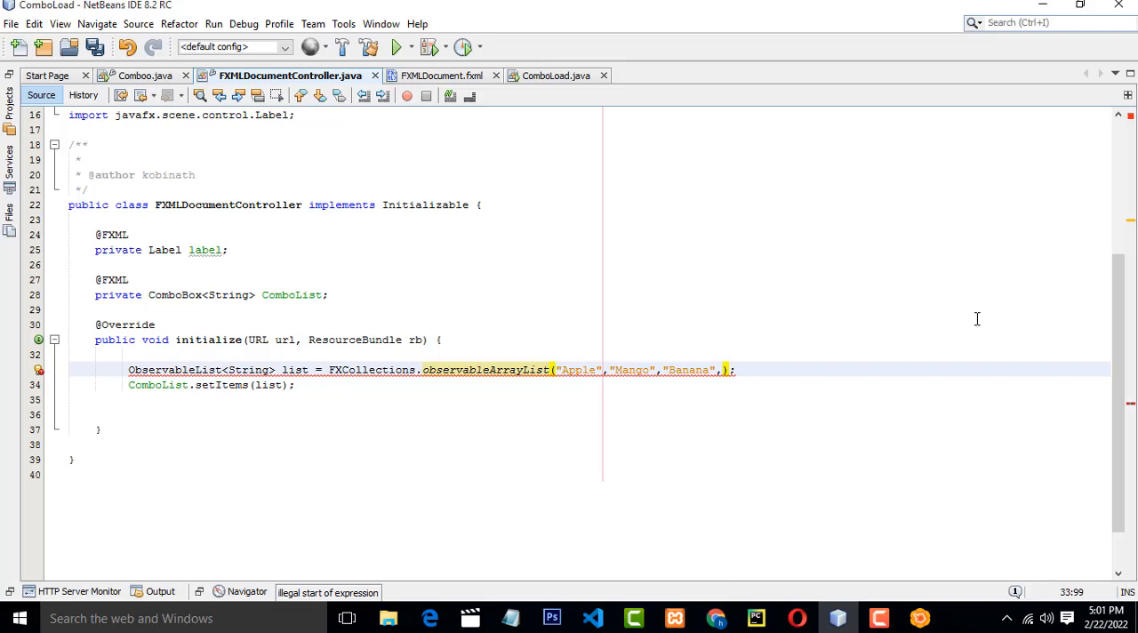
pyautogui.write('""')
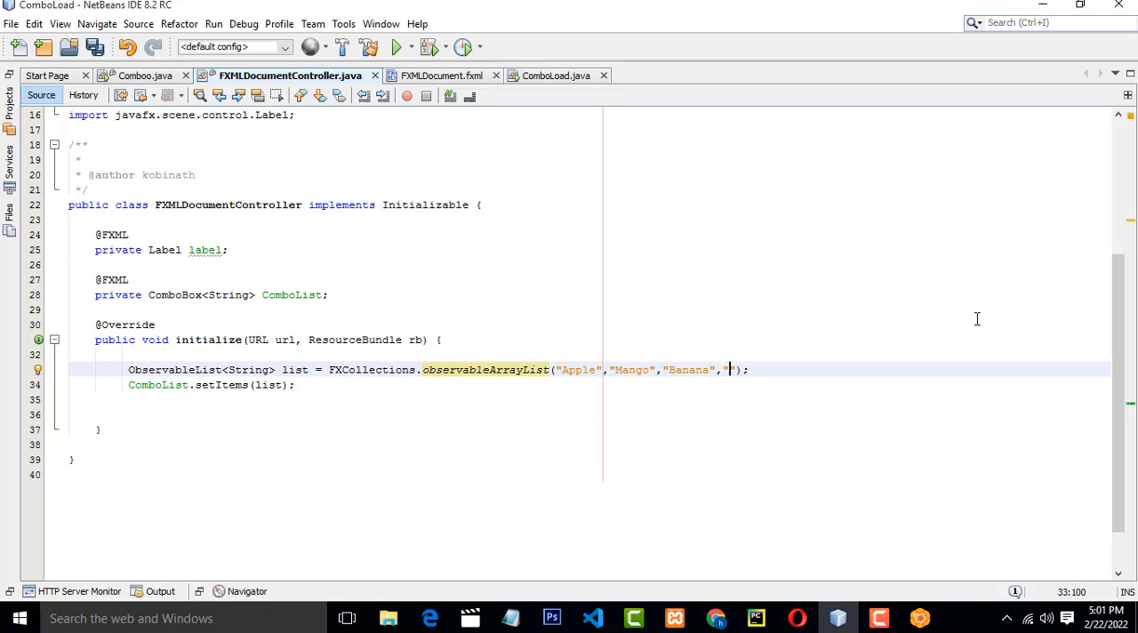
pyautogui.write('pineAppl')
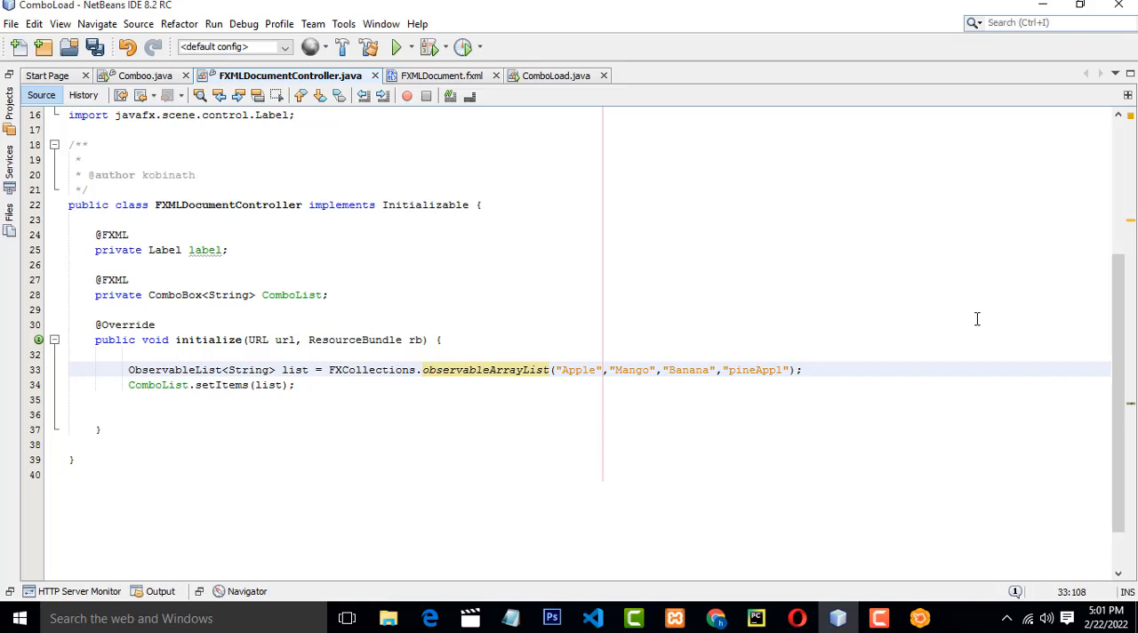
pyautogui.write('e')
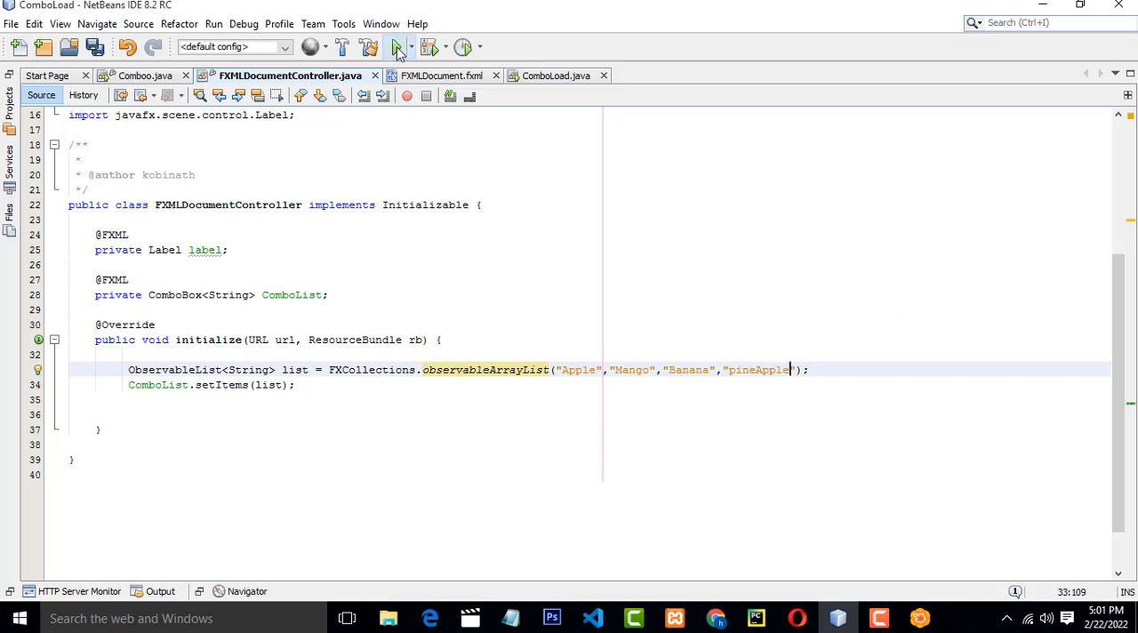
# Run ComboLoad and expand the ComboBox showing Apple, Mango, Banana, pineApple
pyautogui.click(394, 46)
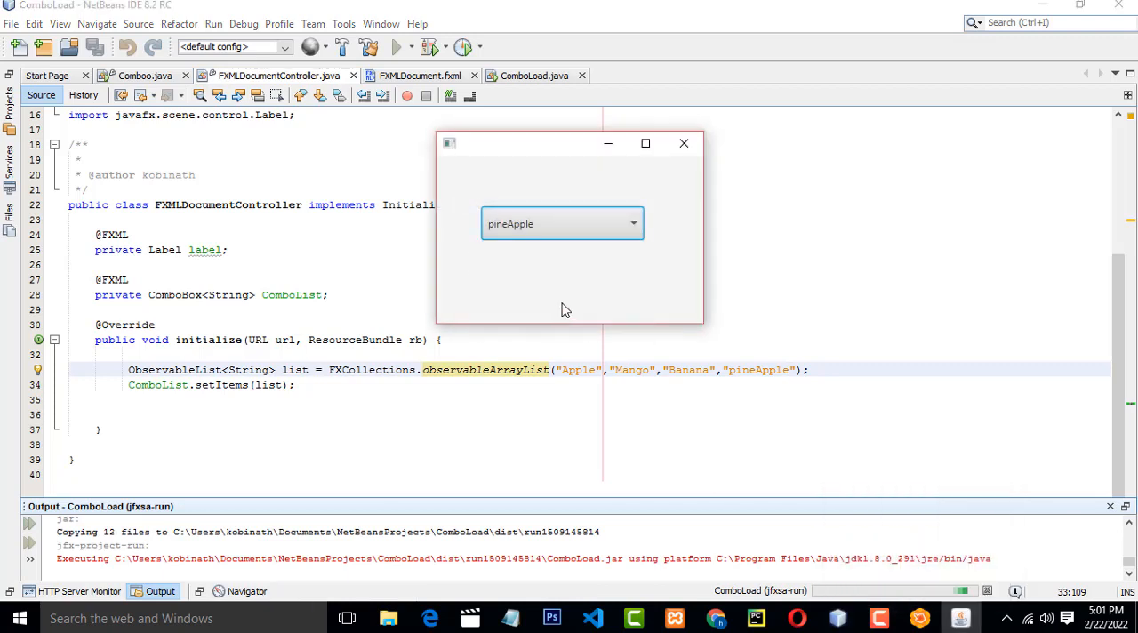
pyautogui.click(633, 224)
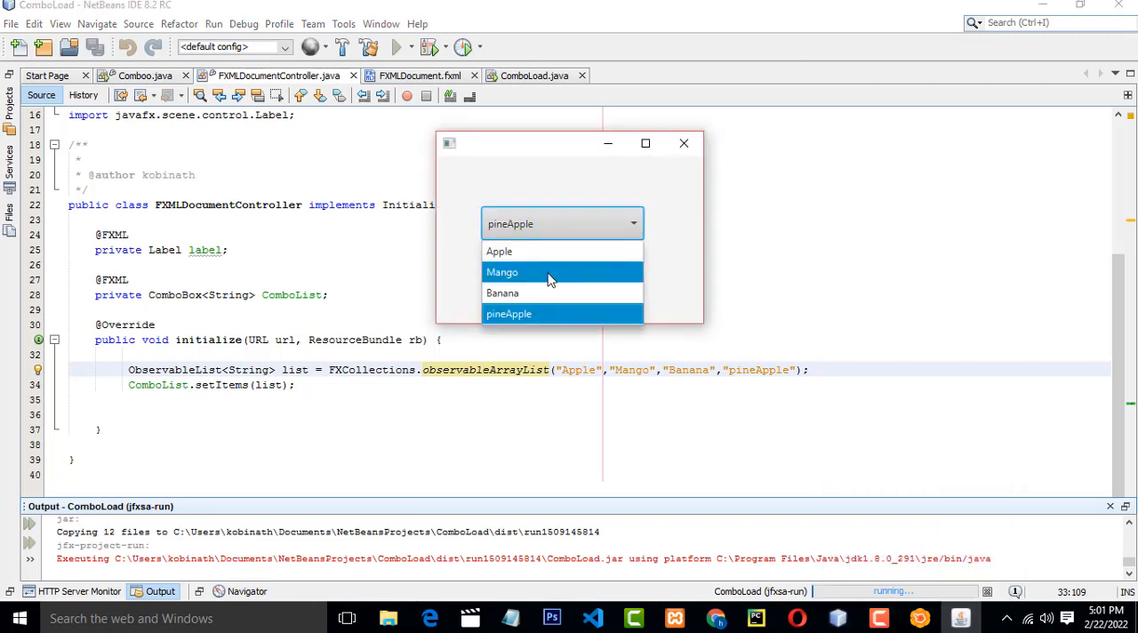